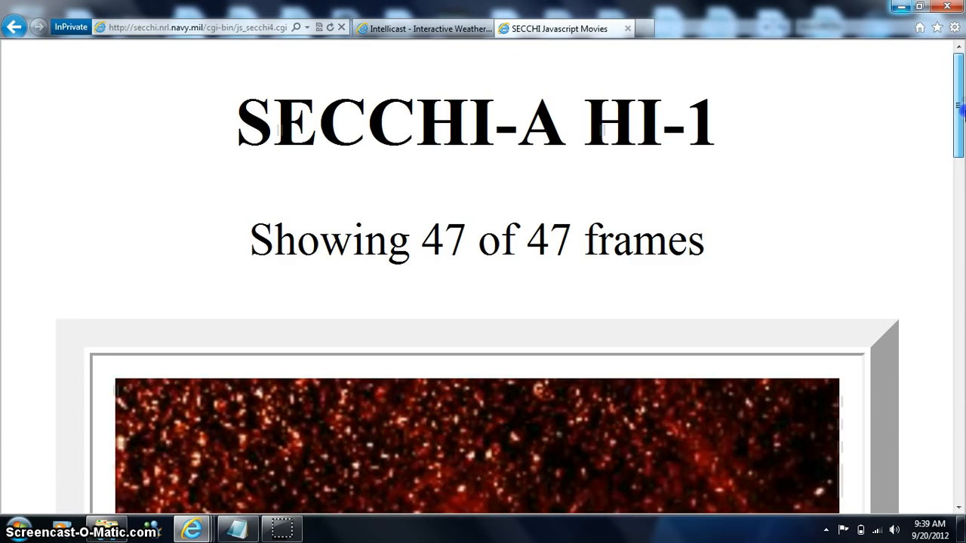
Step: Scroll the SECCHI movies page and dismiss the Norton high CPU usage alert
scroll(down, 3)
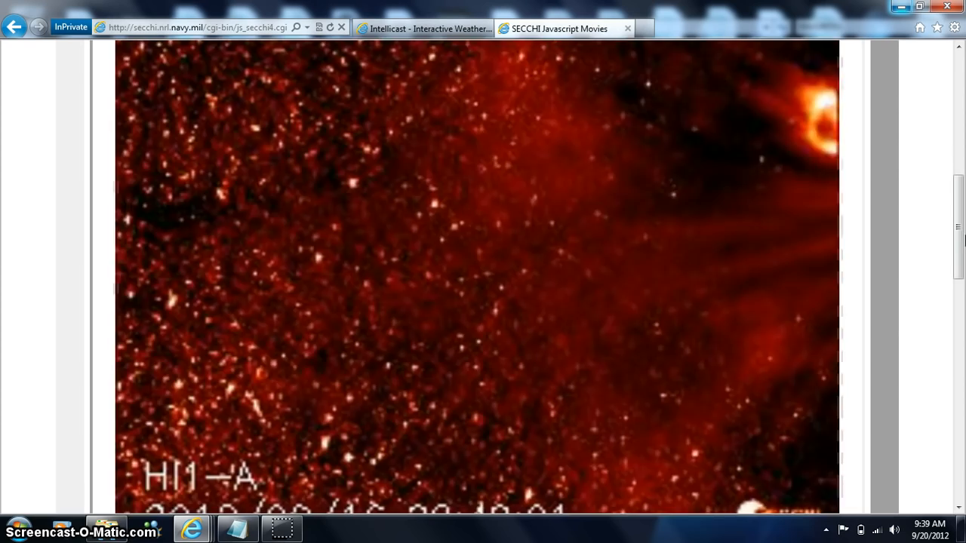
scroll(down, 3)
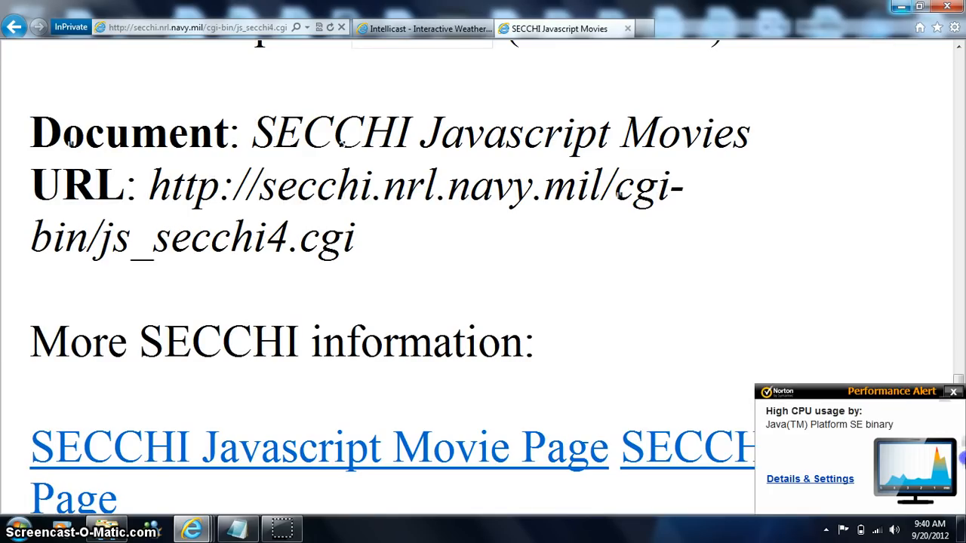
scroll(down, 3)
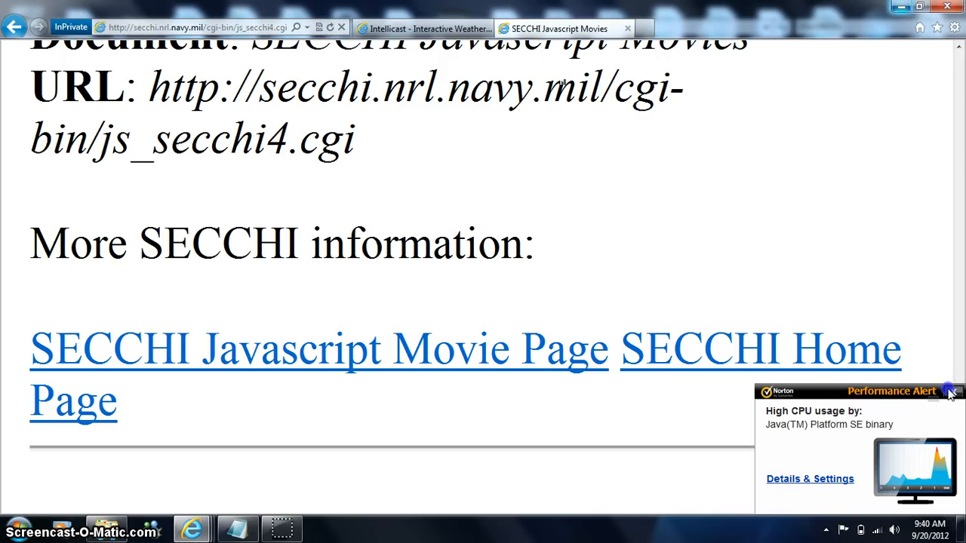
click(948, 391)
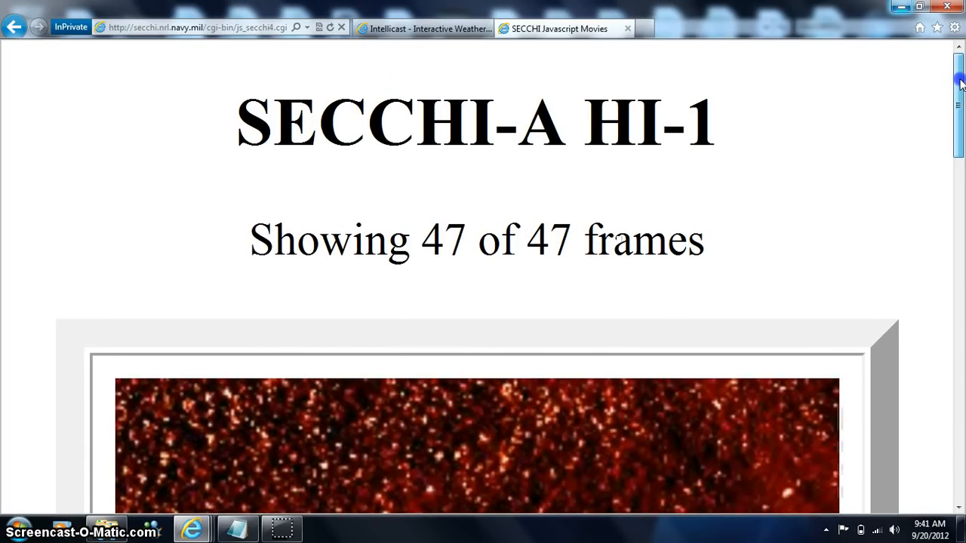
scroll(down, 3)
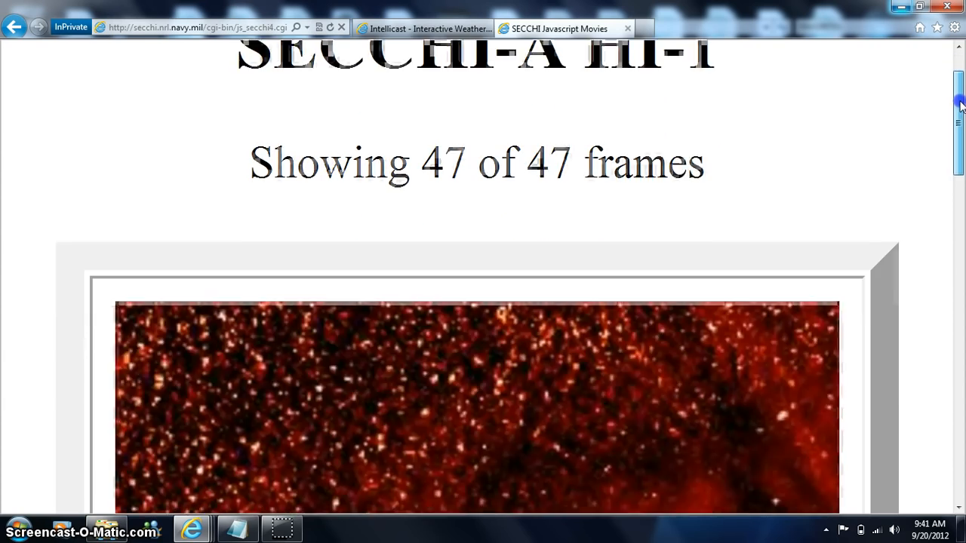
scroll(down, 3)
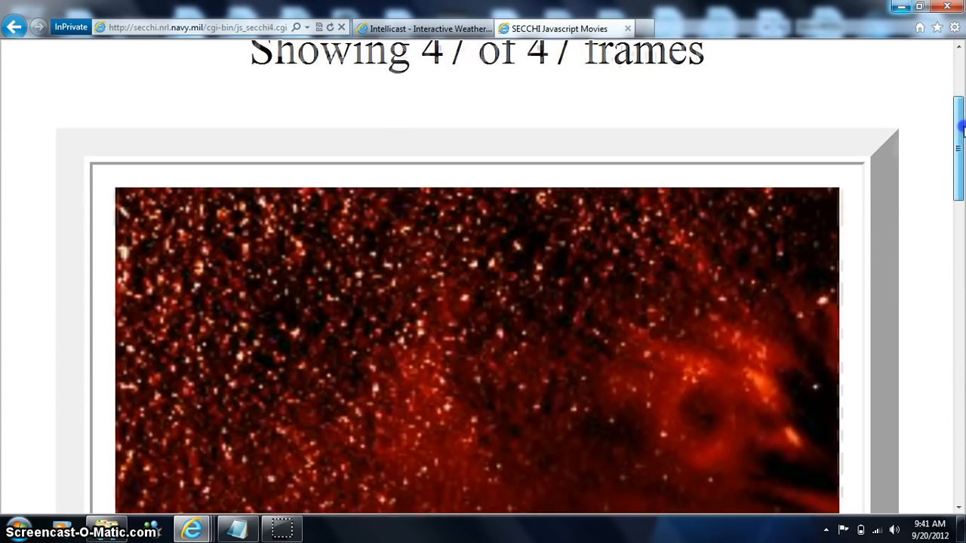
scroll(down, 3)
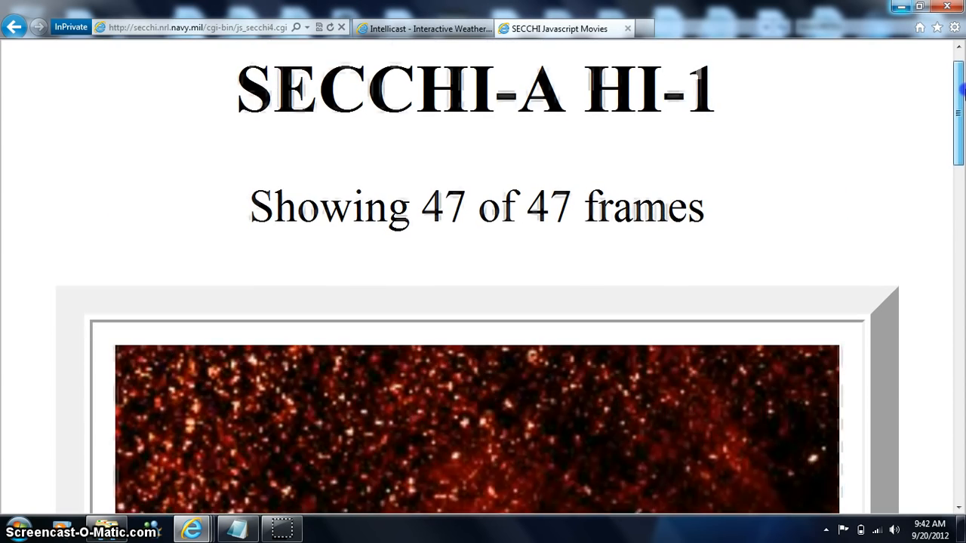
scroll(down, 3)
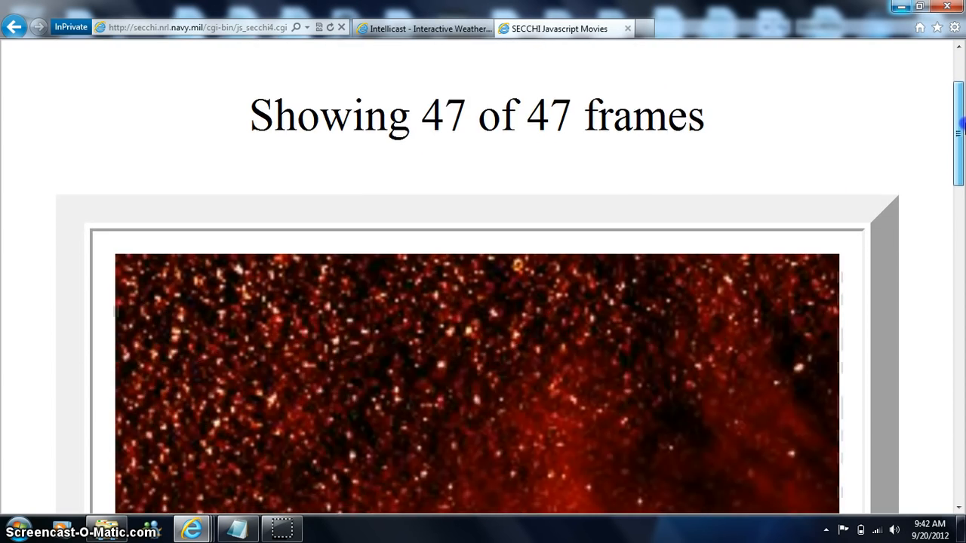
scroll(down, 3)
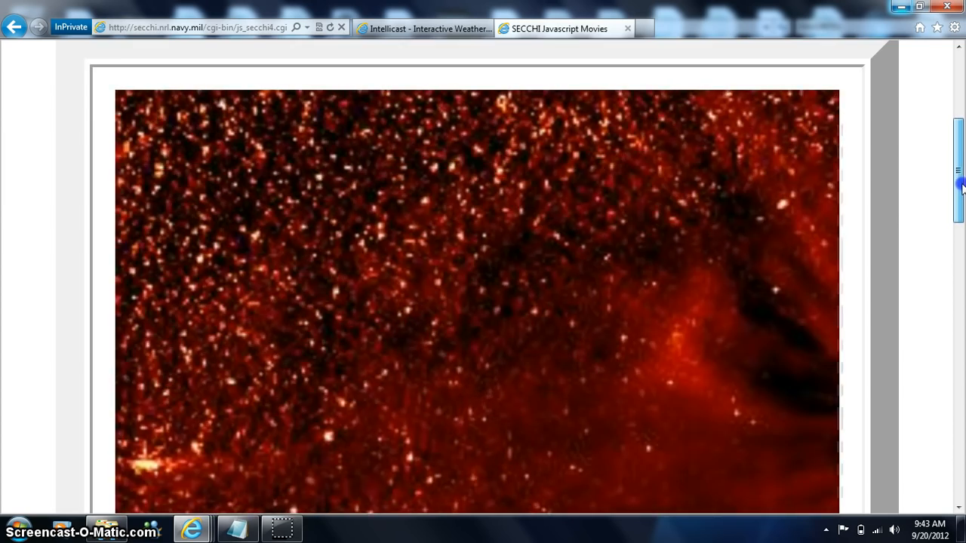
scroll(up, 3)
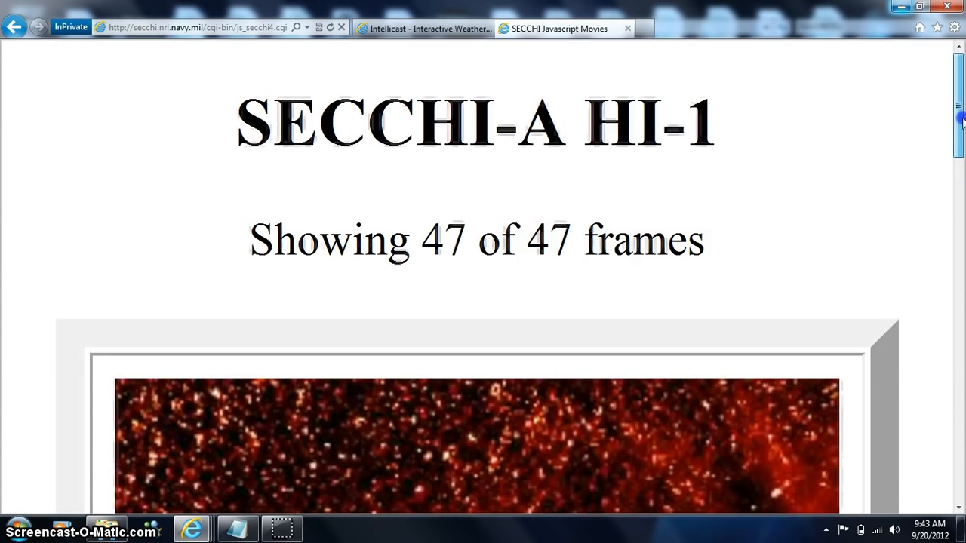
scroll(down, 3)
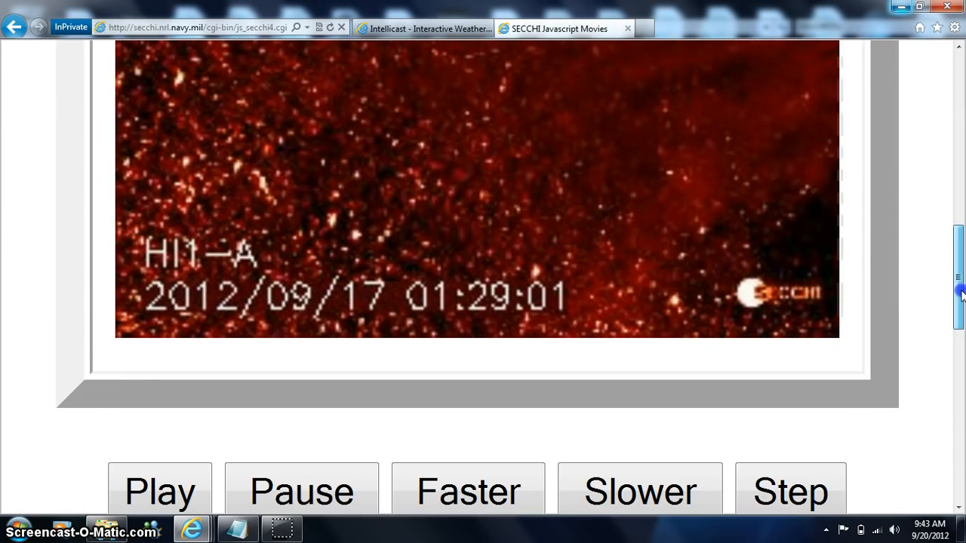
scroll(down, 3)
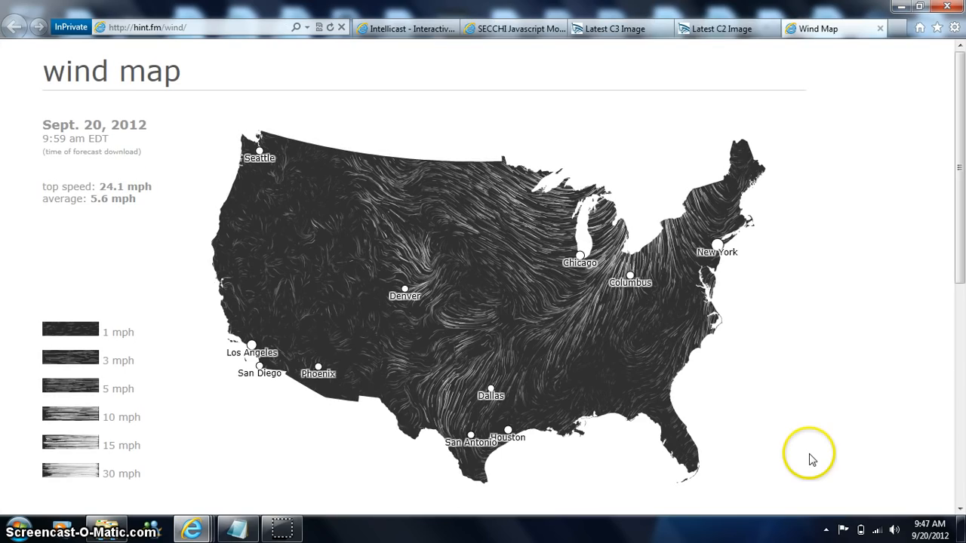
mouse_move(635, 307)
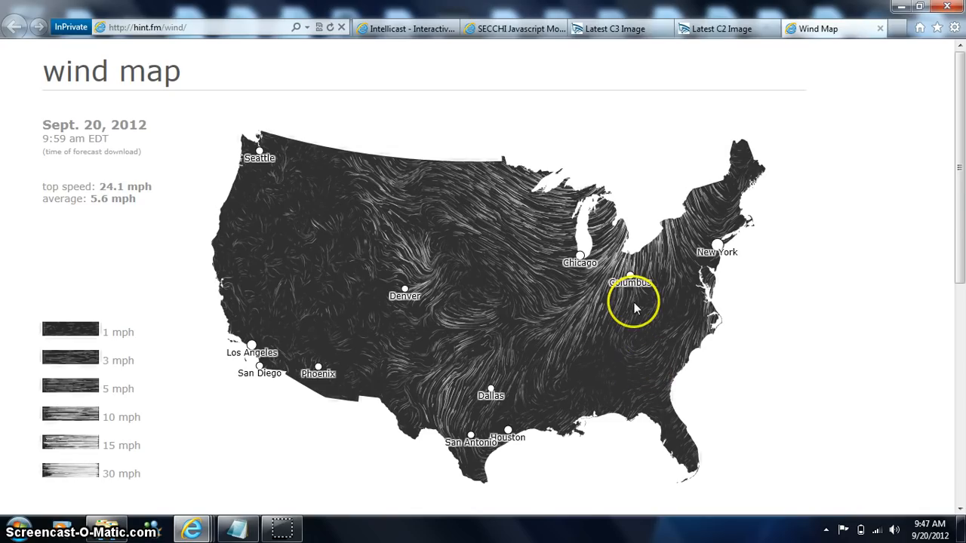
mouse_move(733, 327)
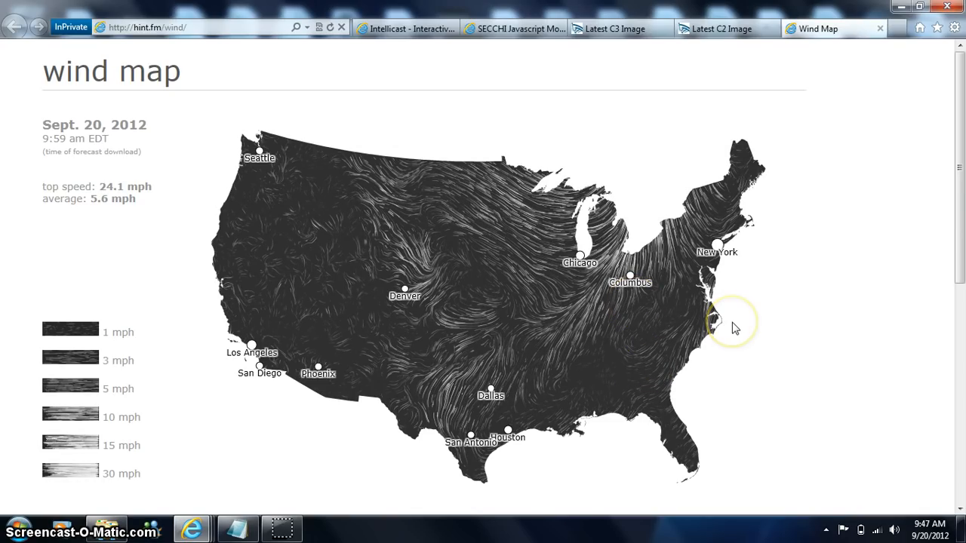
mouse_move(897, 532)
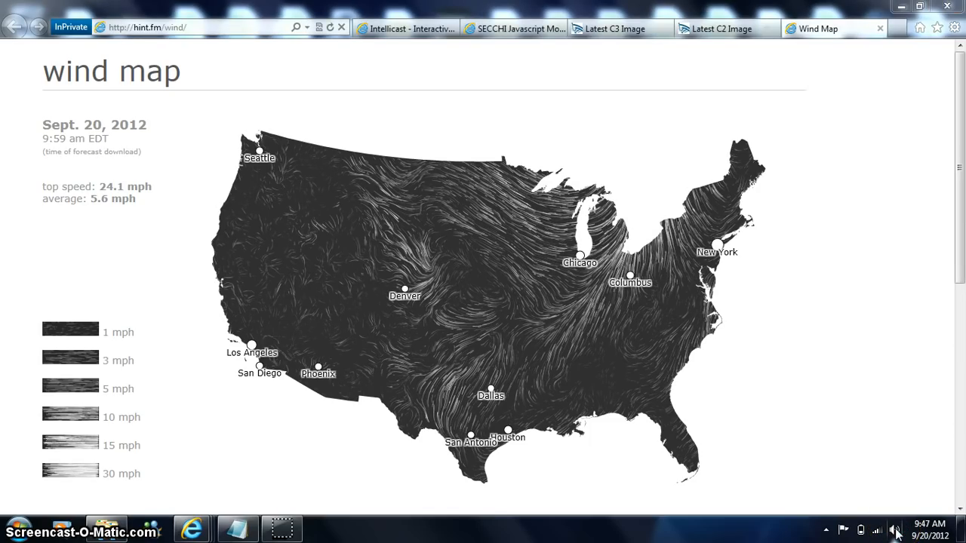
Step: Raise the system speaker volume to 91 from the tray slider
click(896, 530)
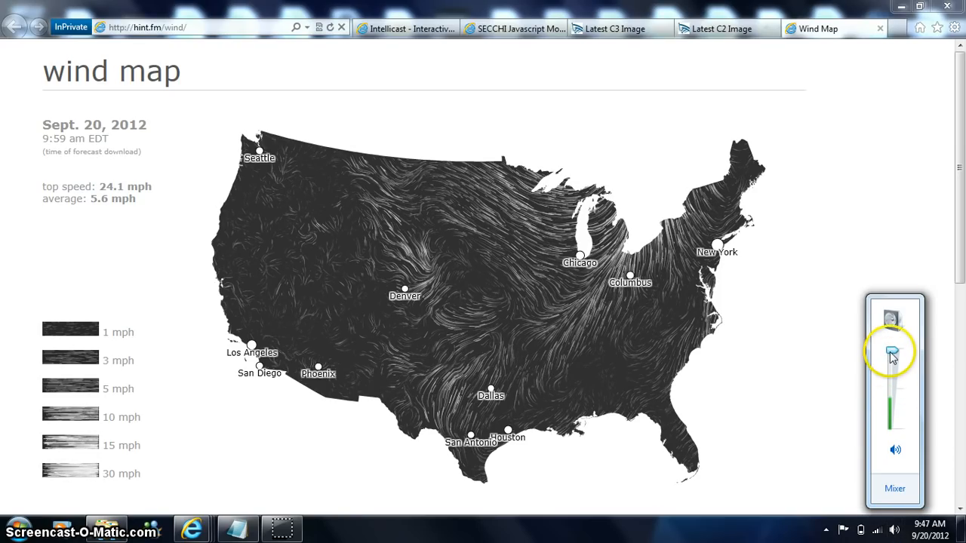
drag(891, 351, 891, 355)
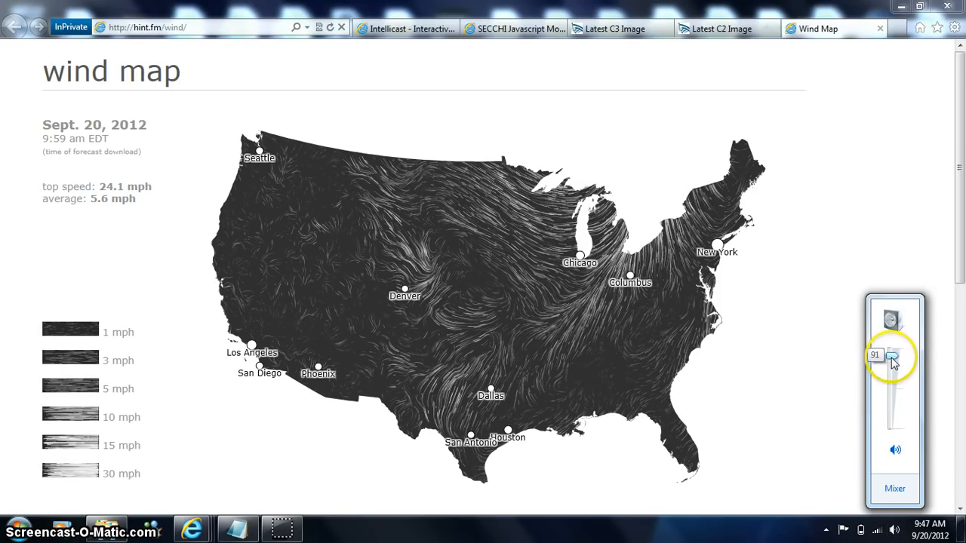
drag(894, 356, 894, 377)
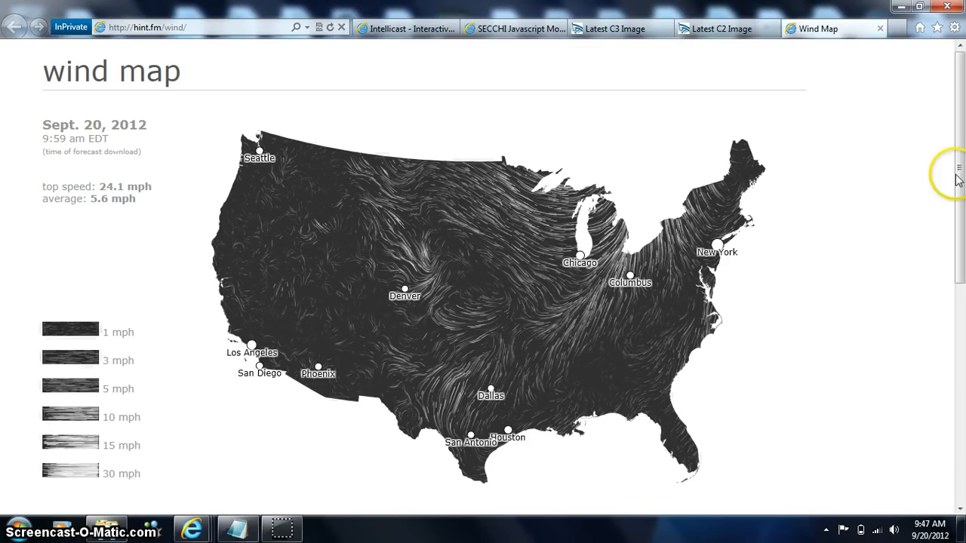
Step: Scroll the wind map down to its description text, then switch to the Latest C3 Image page
scroll(down, 3)
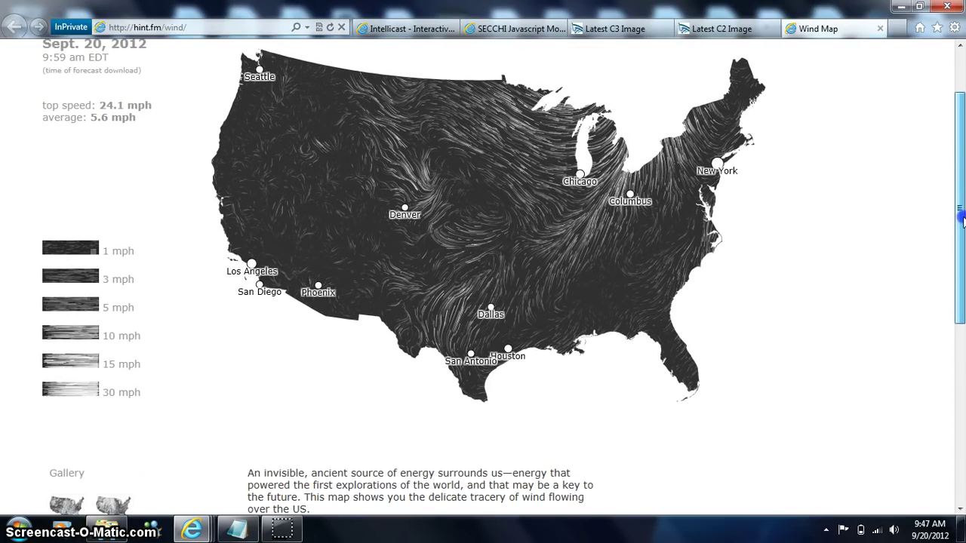
scroll(down, 3)
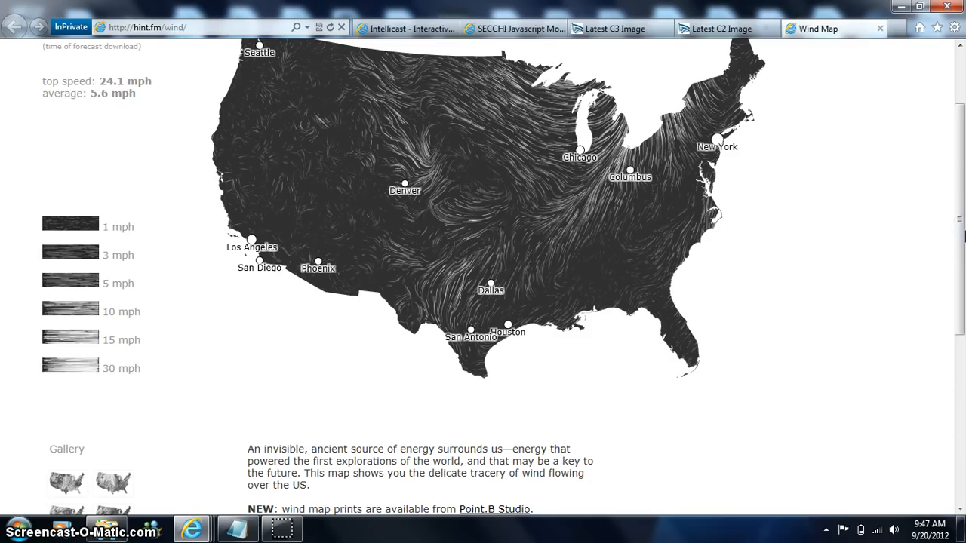
scroll(down, 3)
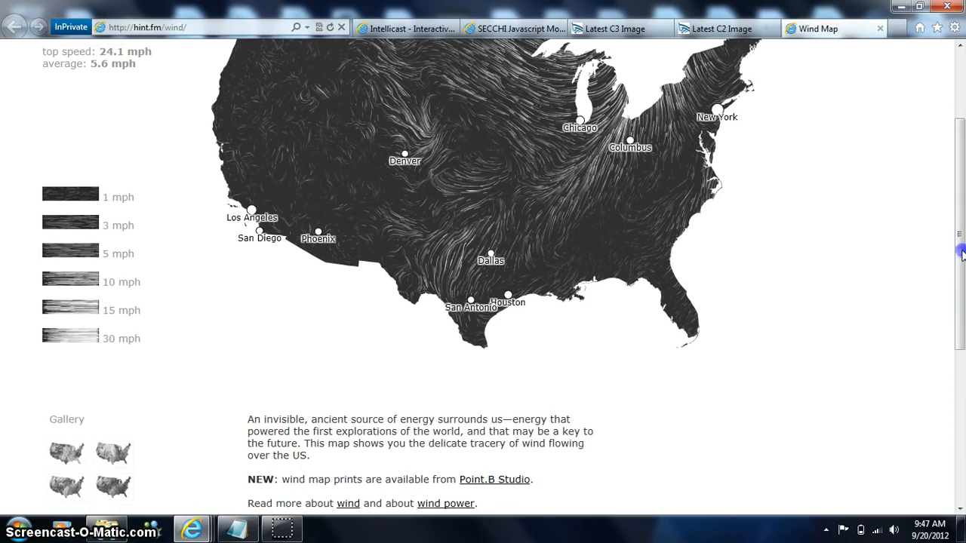
scroll(down, 3)
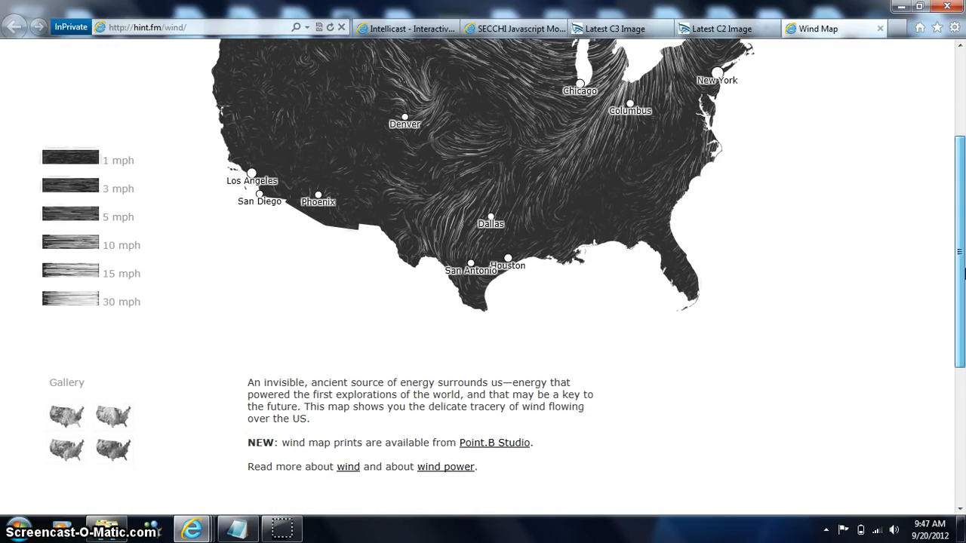
scroll(down, 3)
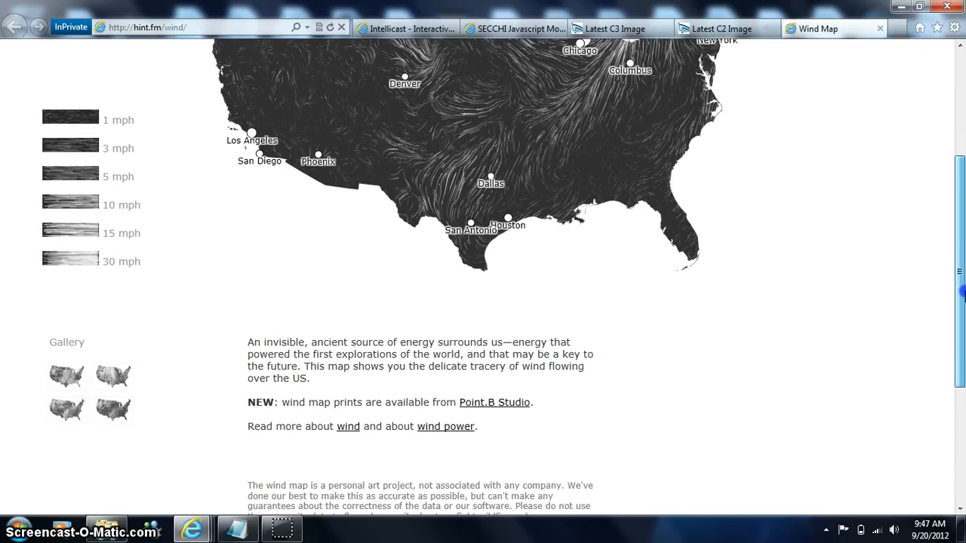
scroll(down, 3)
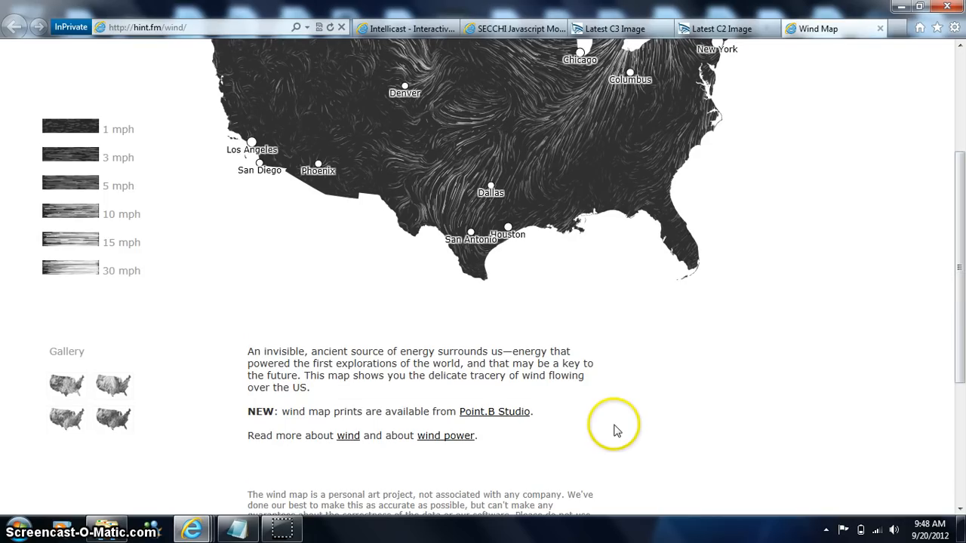
mouse_move(827, 326)
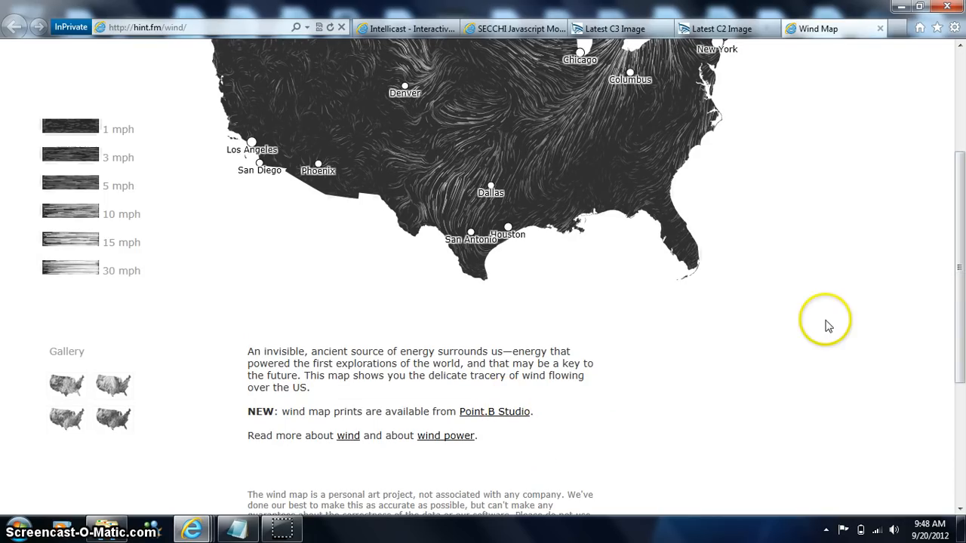
mouse_move(958, 299)
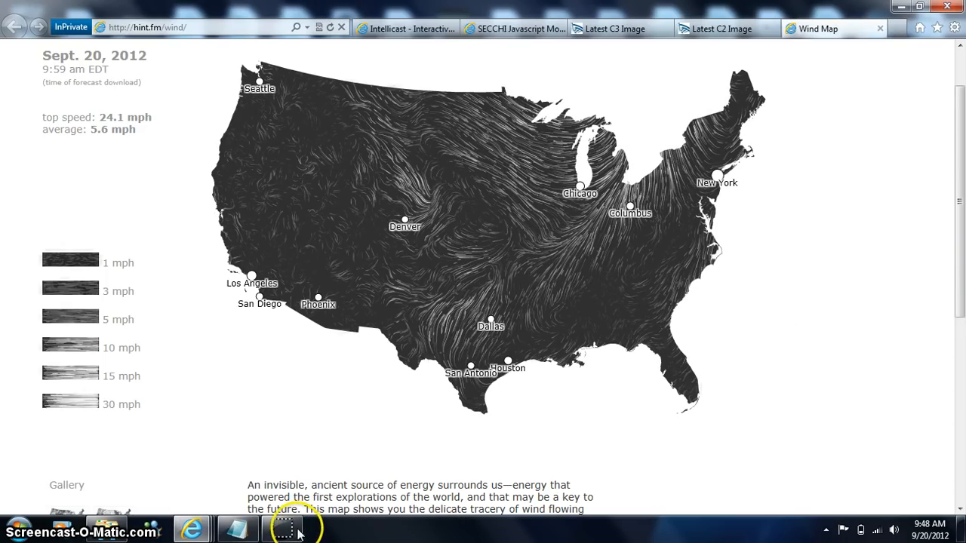
click(615, 29)
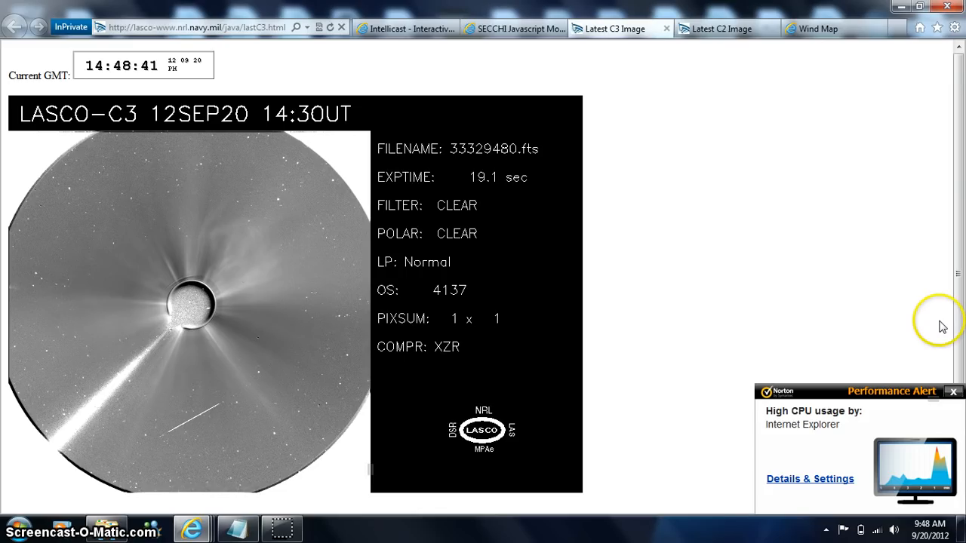
mouse_move(850, 272)
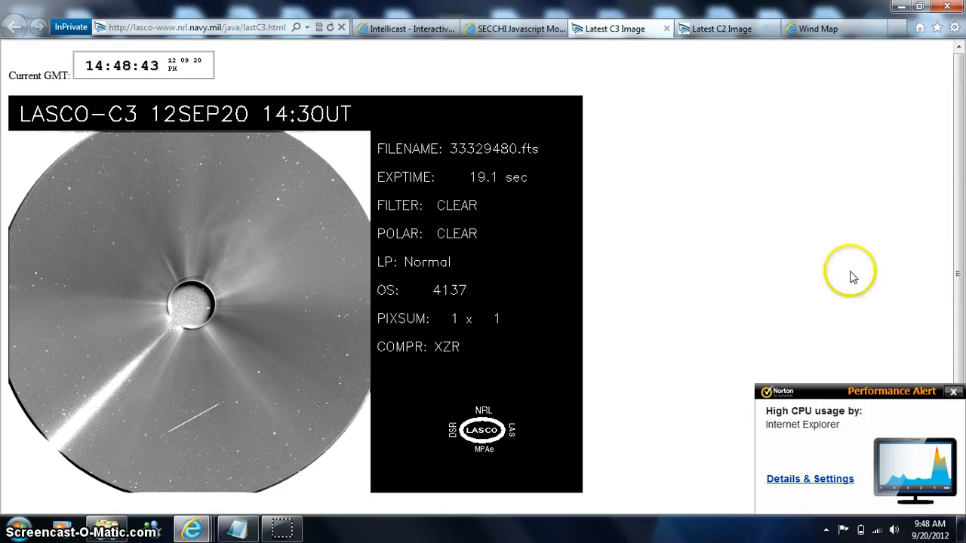
mouse_move(843, 229)
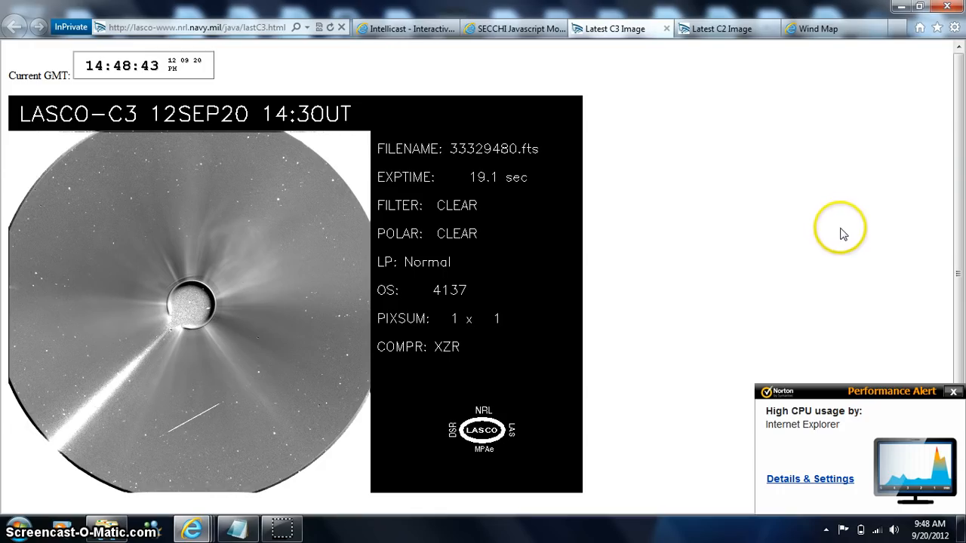
mouse_move(749, 183)
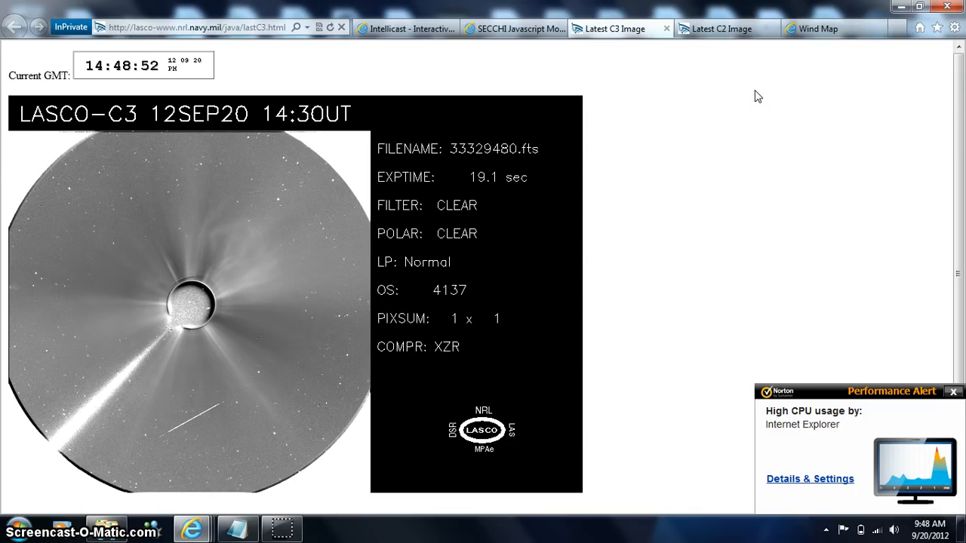
Step: Close the Wind Map tab and return to the SECCHI Javascript Movies page
click(951, 392)
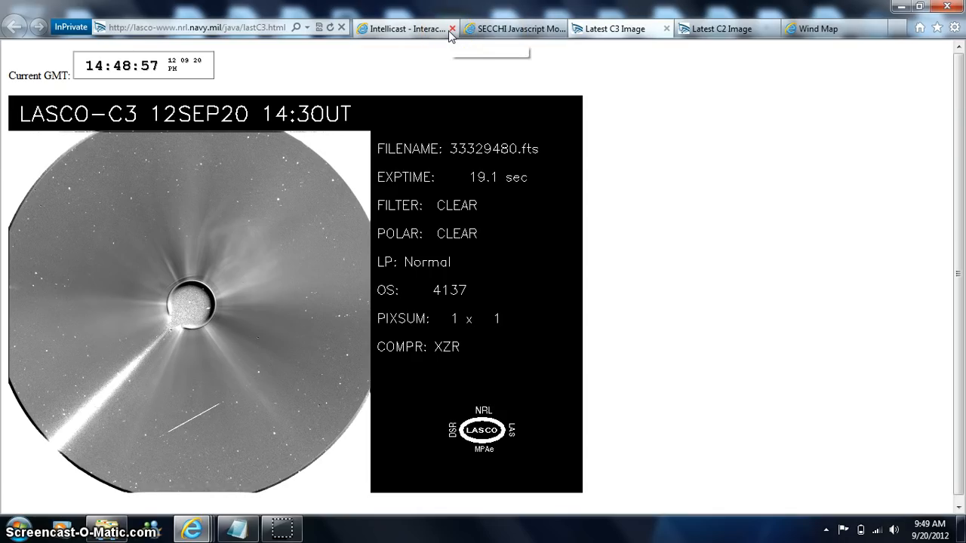
mouse_move(409, 47)
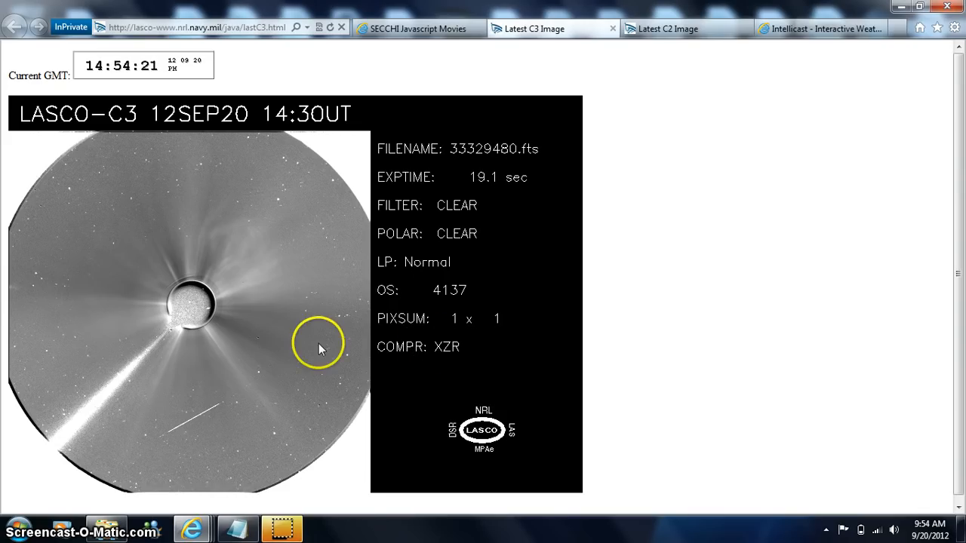
mouse_move(268, 220)
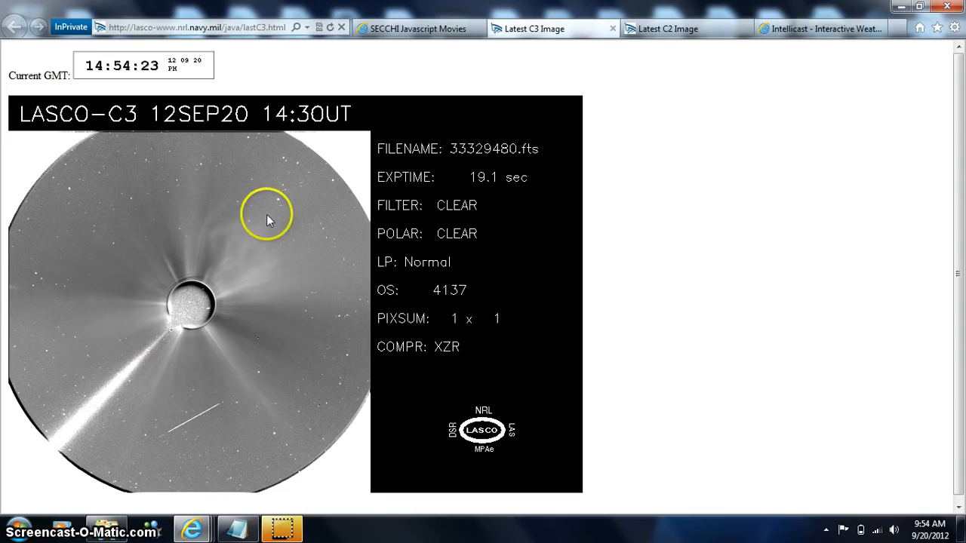
mouse_move(187, 293)
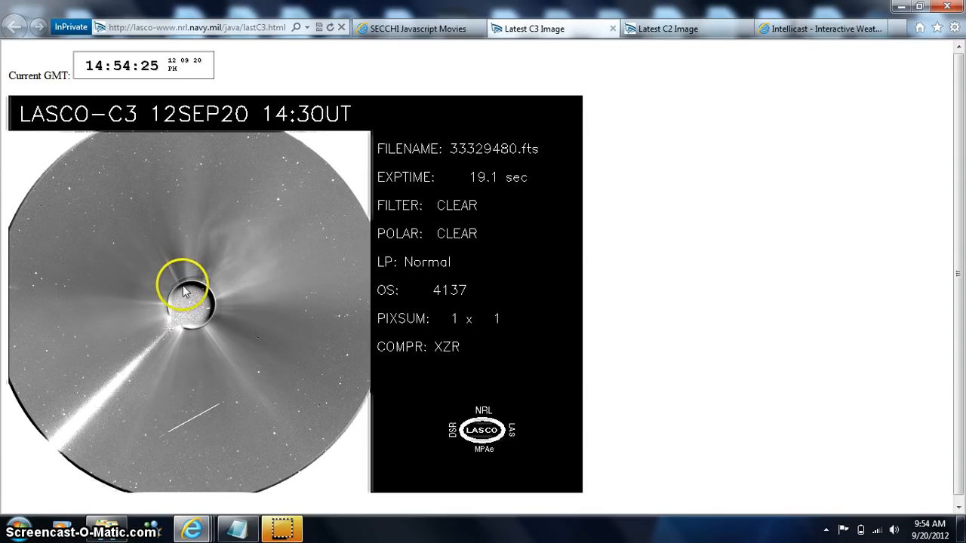
mouse_move(587, 171)
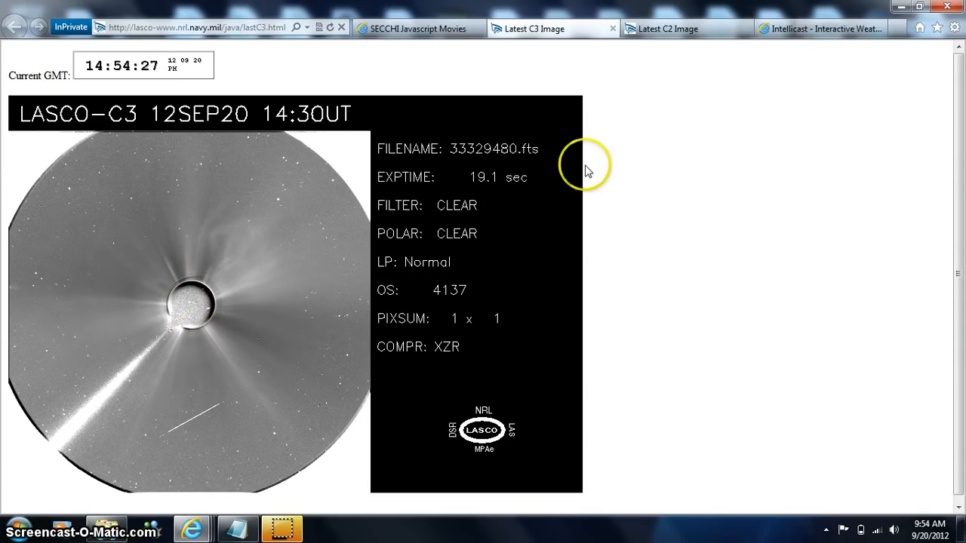
mouse_move(423, 29)
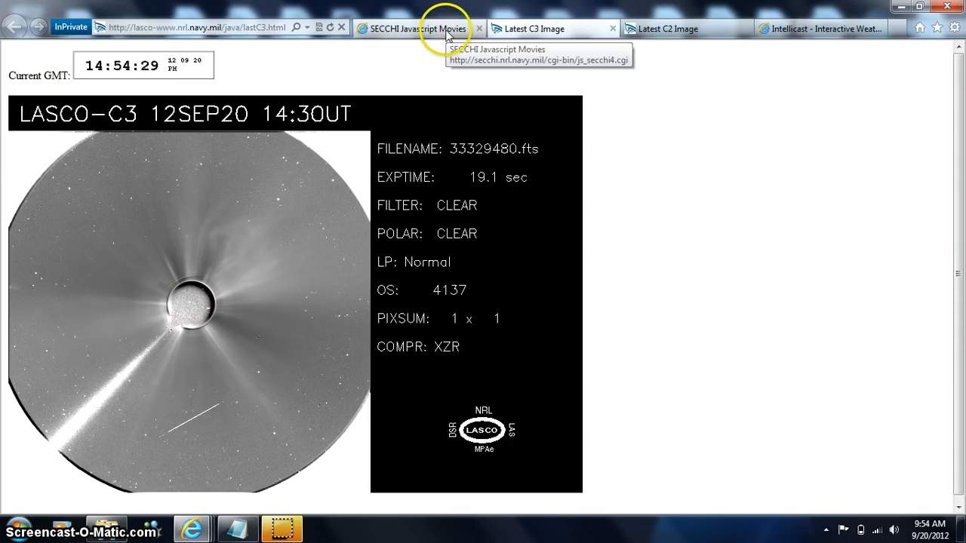
click(415, 29)
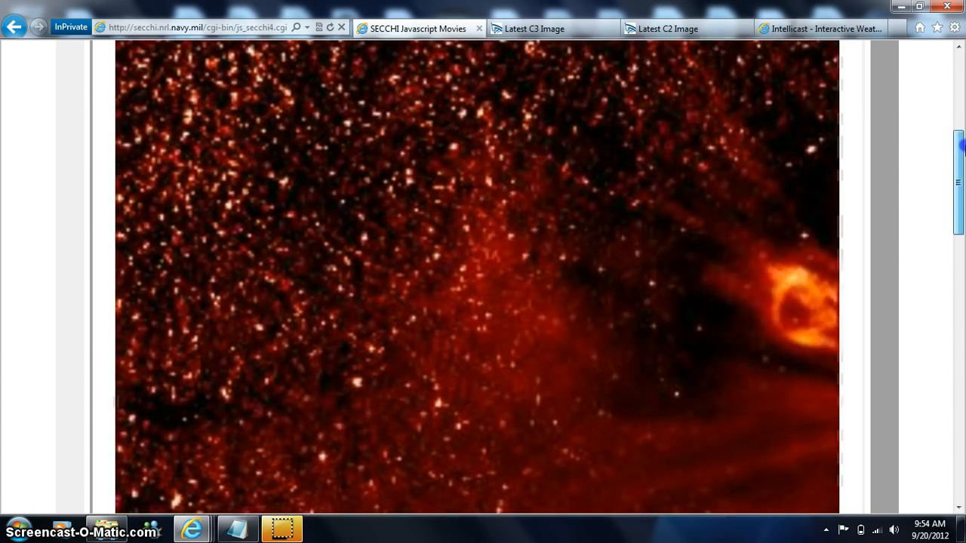
Step: Scroll through the enlarged SECCHI HI1-A movie, then switch to the Intellicast page
scroll(down, 3)
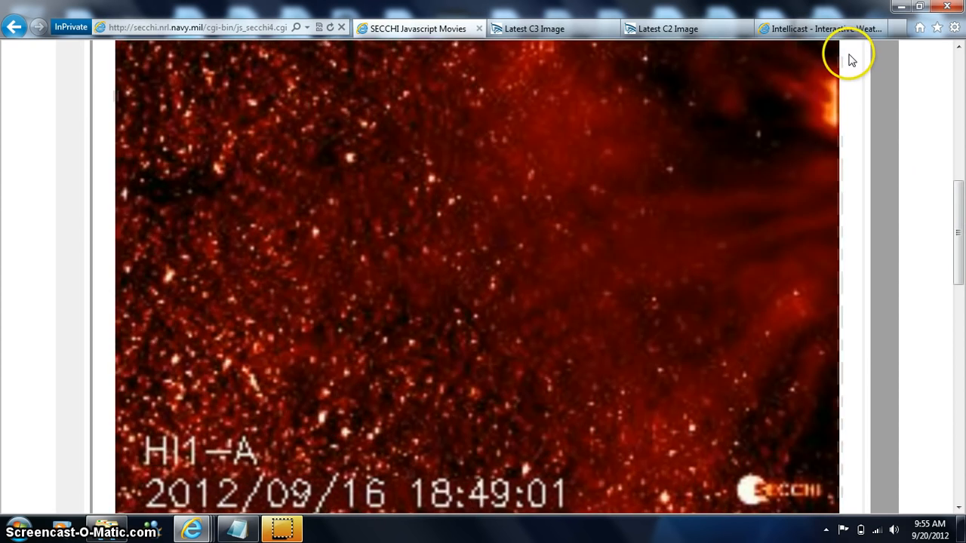
click(819, 29)
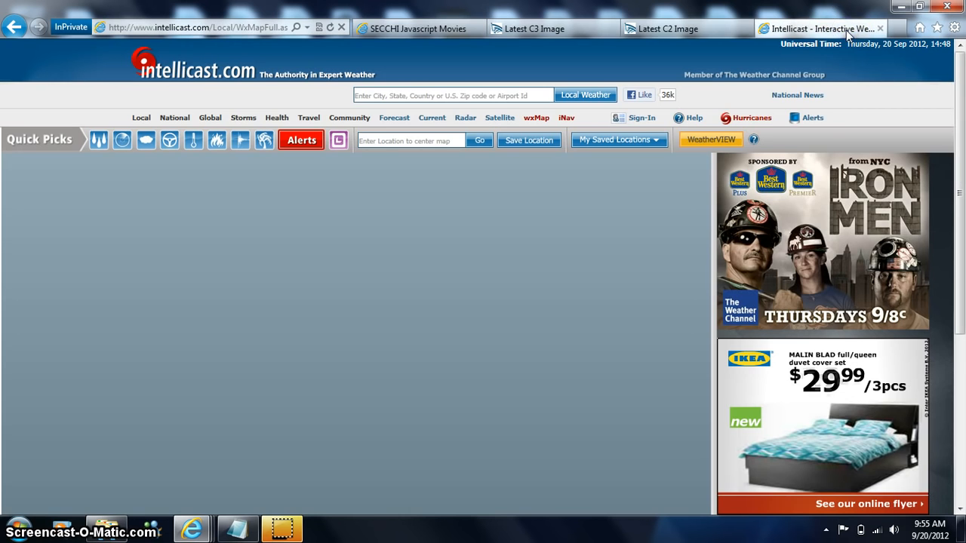
Step: Switch to the Latest C2 Image page showing the 12 Sep 20, 14:36 UT image
click(676, 29)
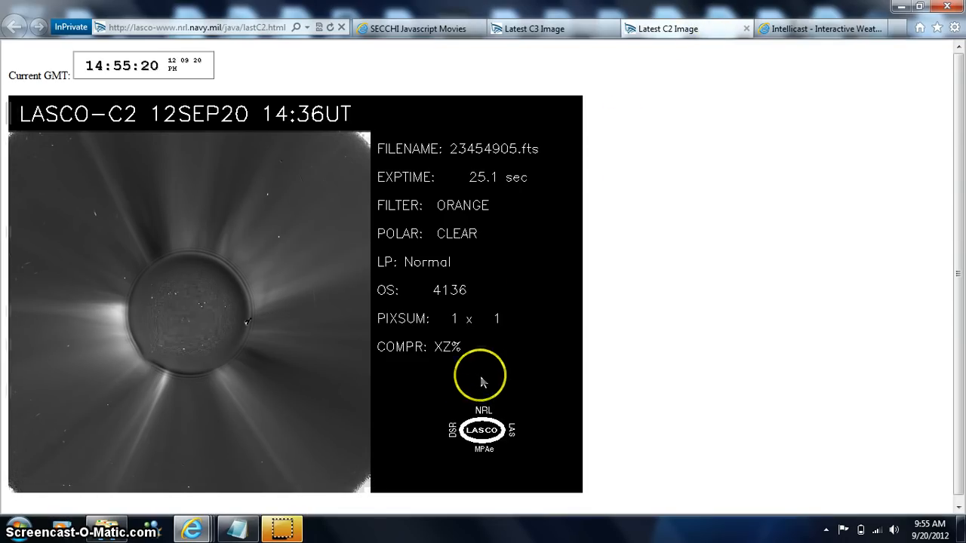
mouse_move(288, 388)
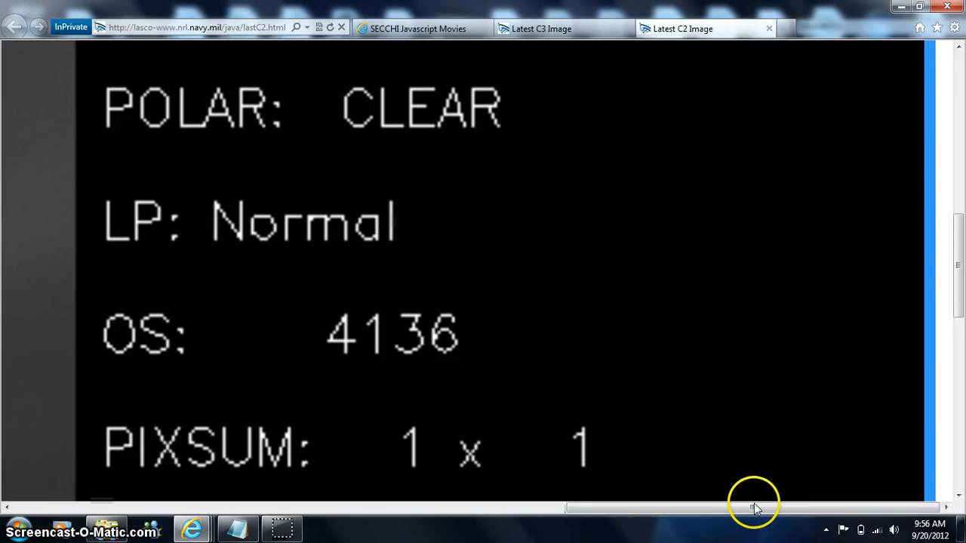
Step: Pan the magnified C2 image left until the occulting disk and dark speck are visible
drag(754, 508, 674, 509)
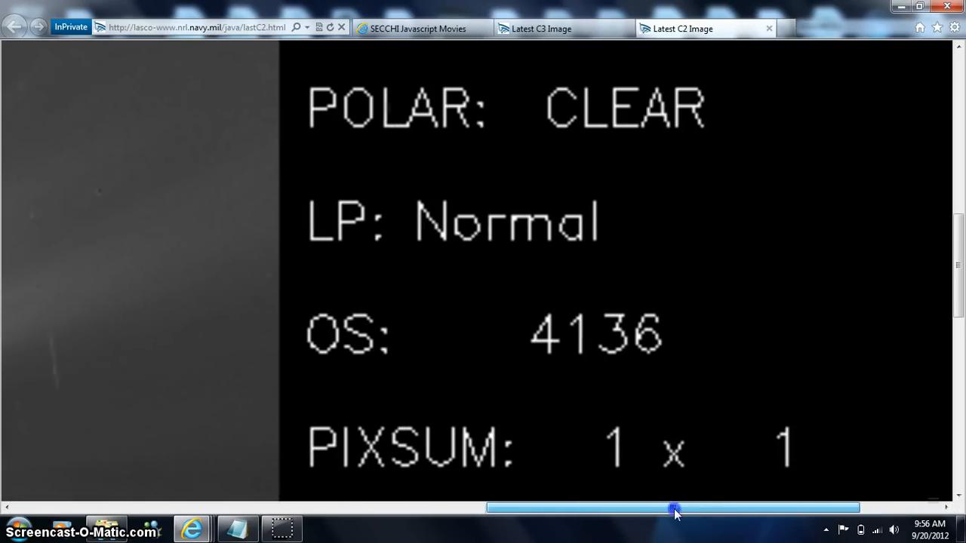
drag(673, 507, 485, 507)
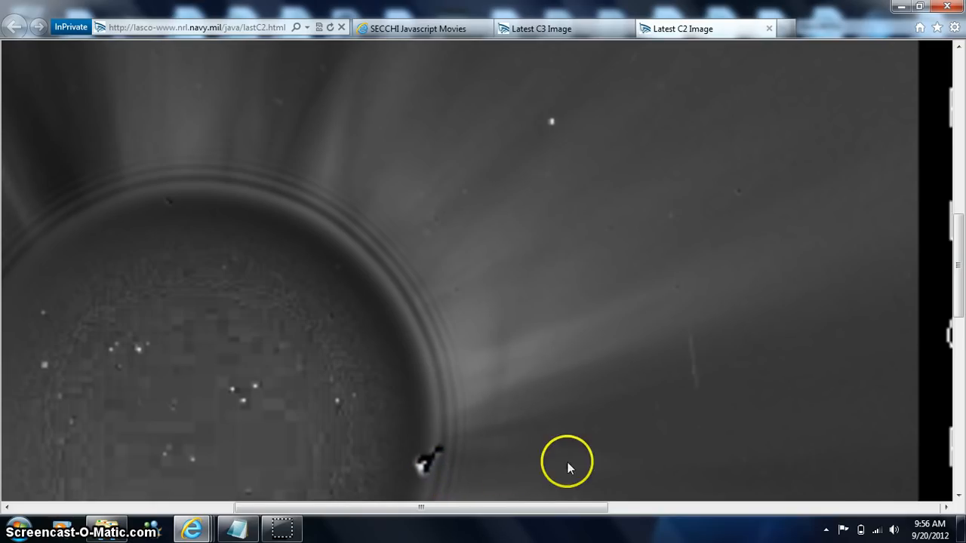
mouse_move(960, 265)
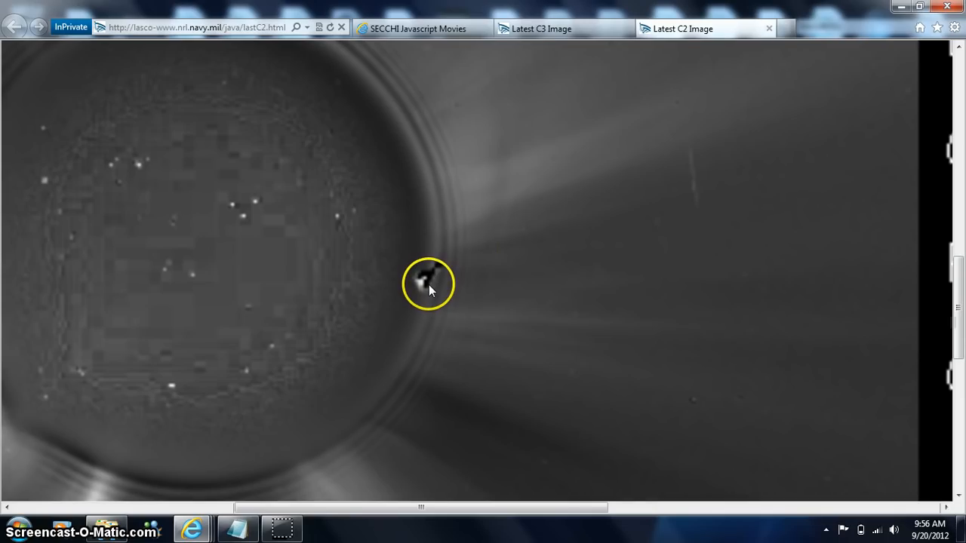
mouse_move(477, 478)
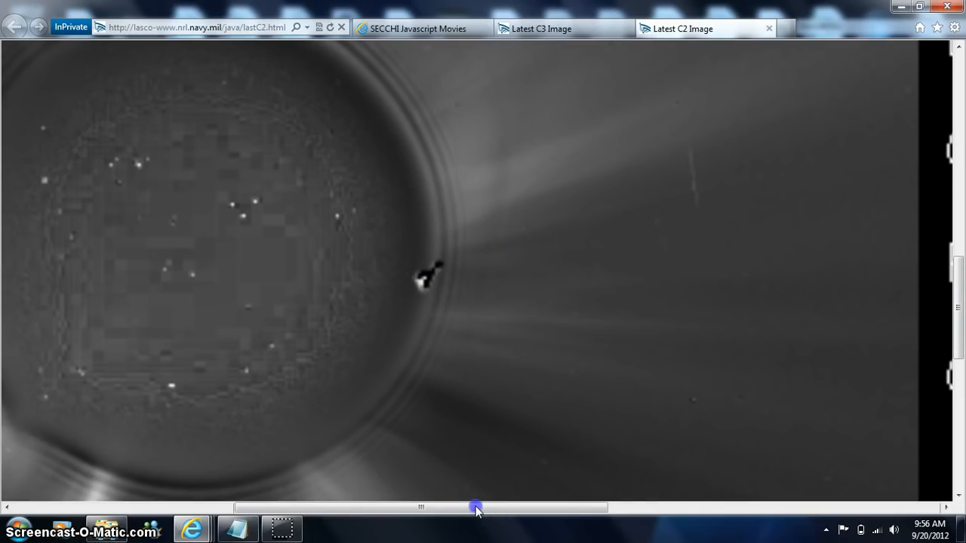
drag(476, 507, 455, 507)
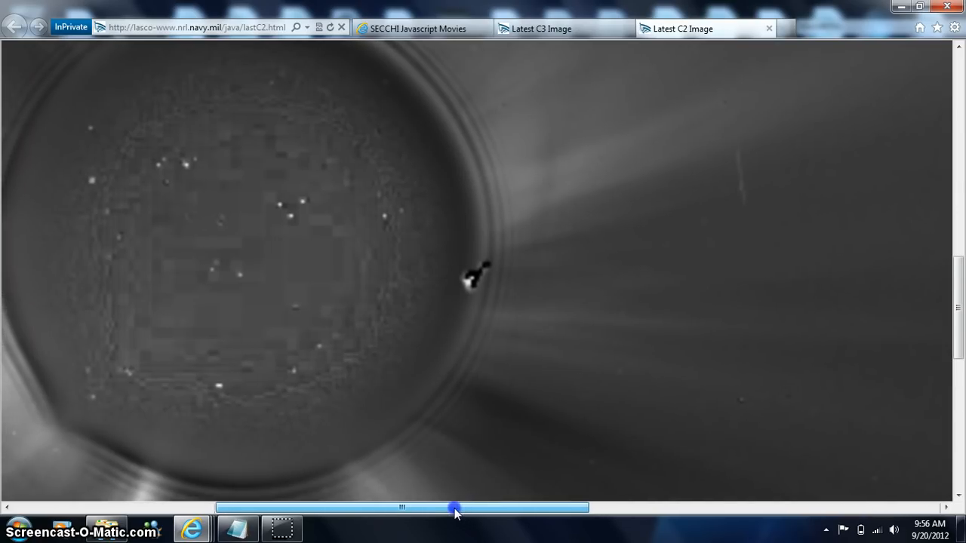
drag(455, 507, 390, 515)
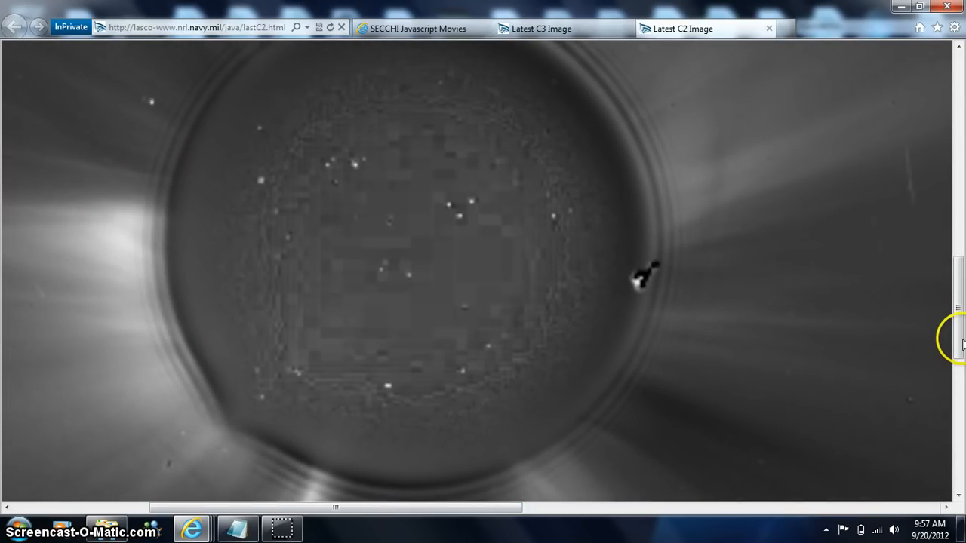
scroll(down, 3)
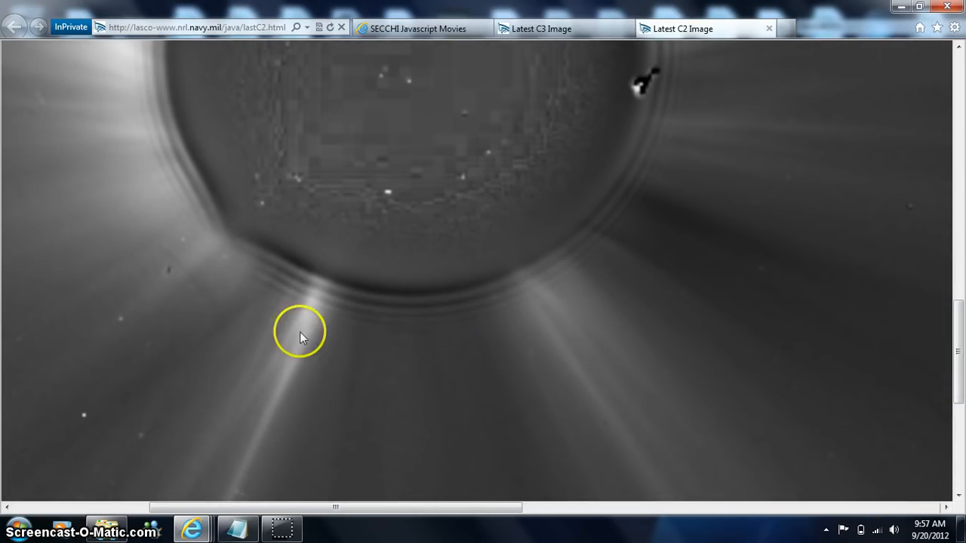
mouse_move(242, 275)
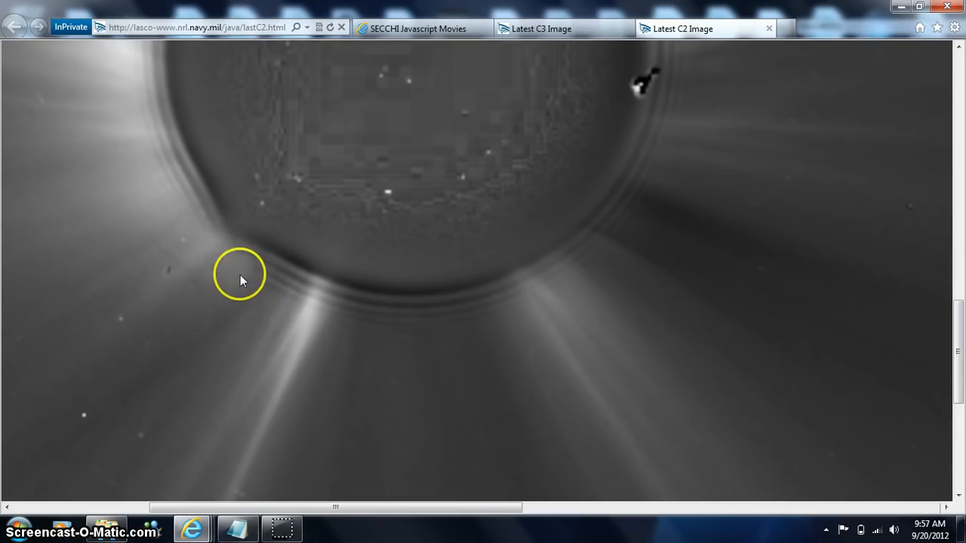
mouse_move(204, 313)
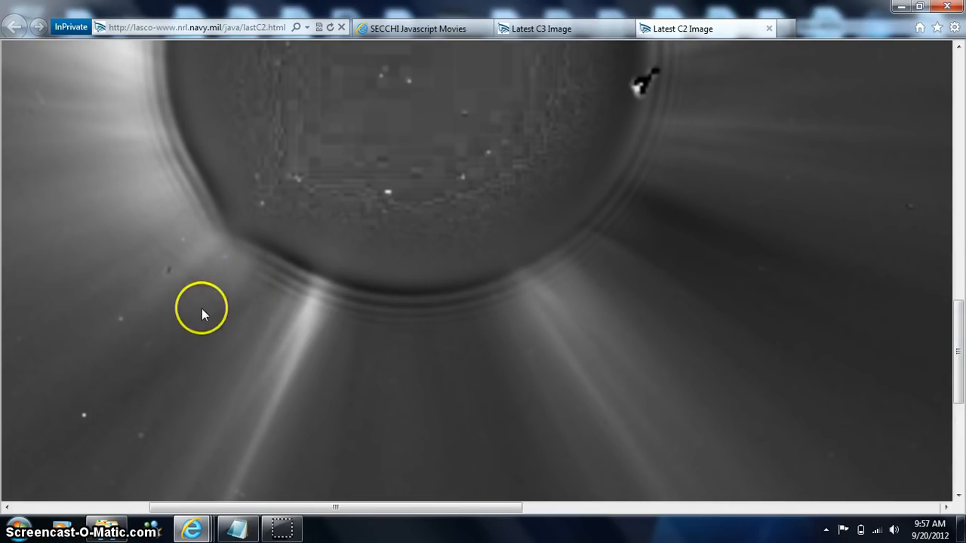
mouse_move(229, 240)
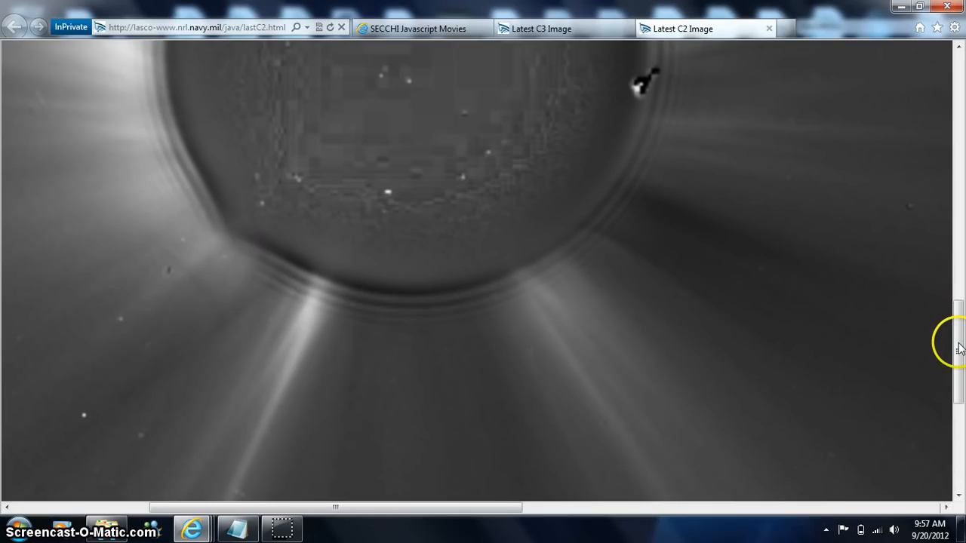
scroll(down, 3)
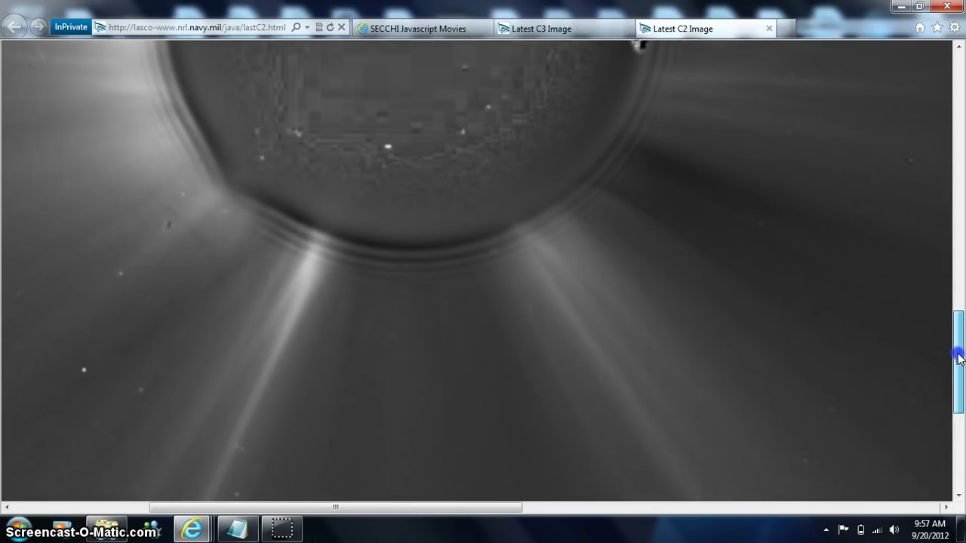
scroll(down, 3)
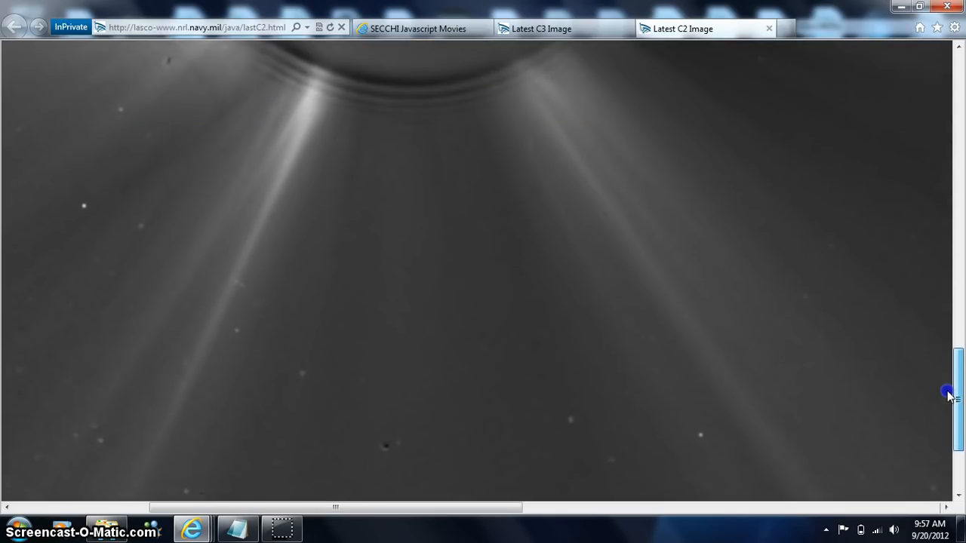
scroll(down, 3)
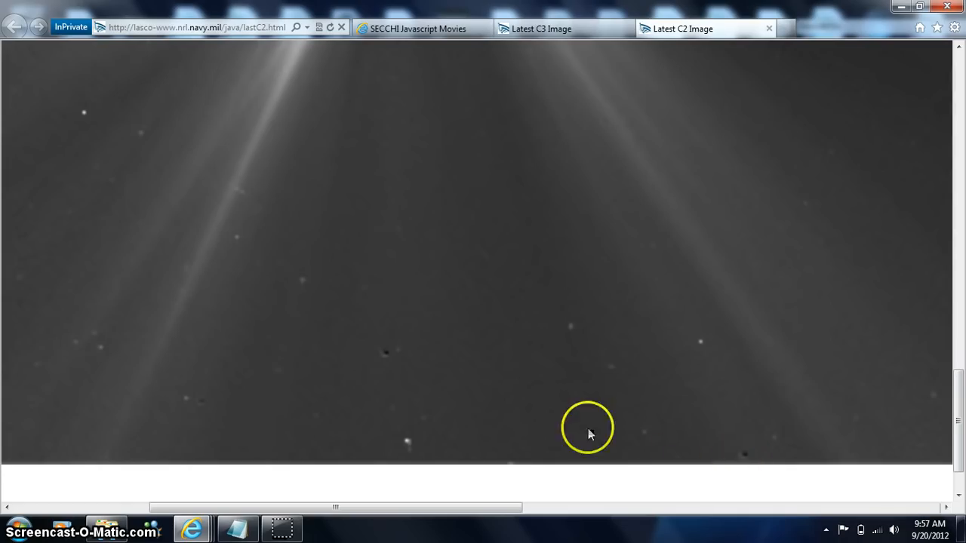
mouse_move(411, 372)
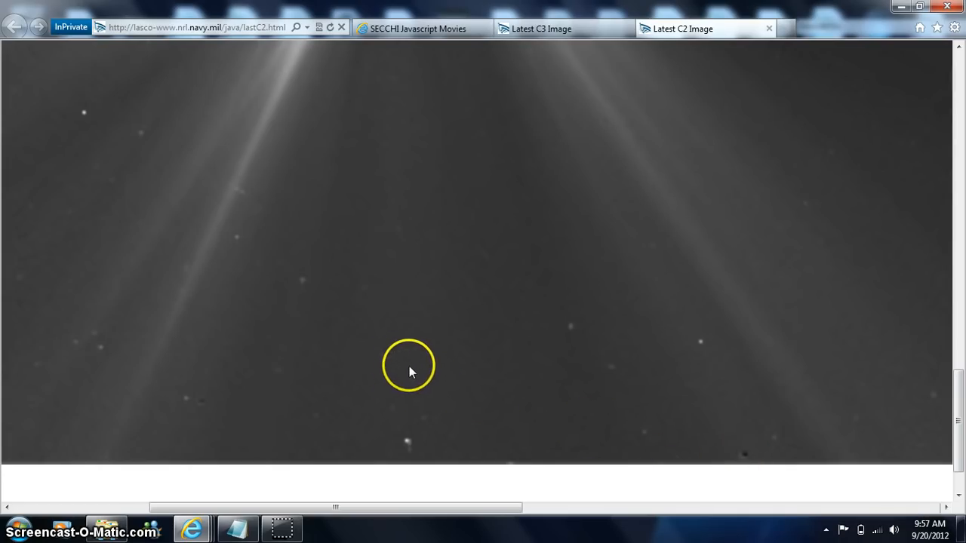
mouse_move(875, 433)
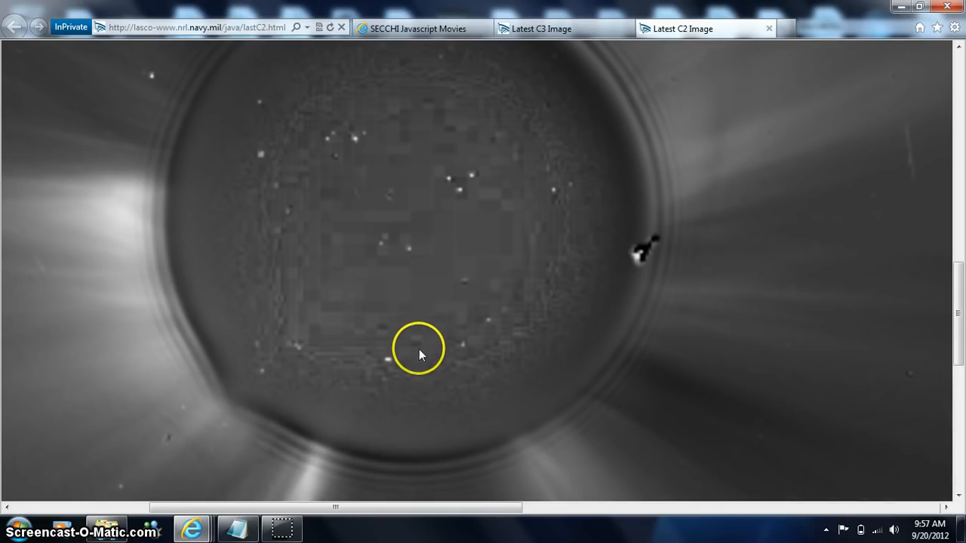
mouse_move(962, 249)
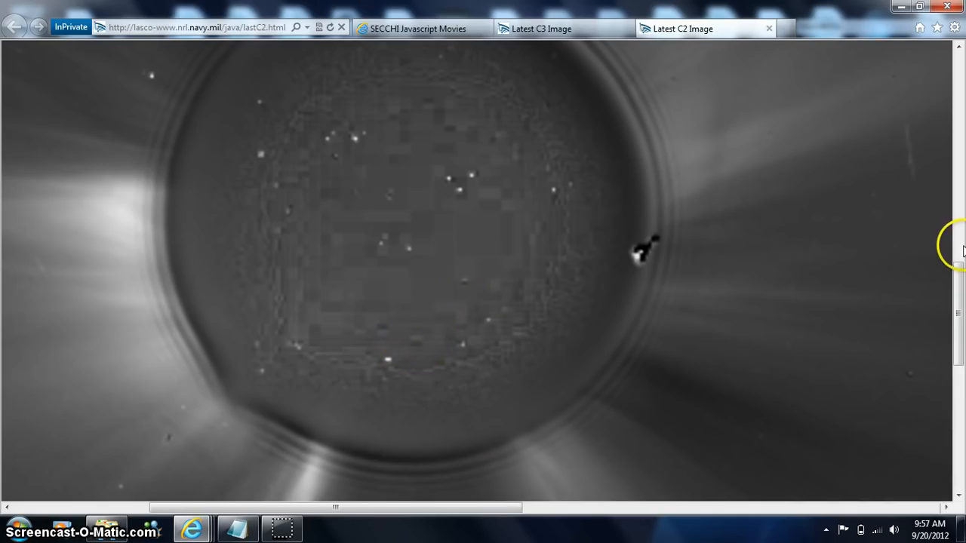
mouse_move(660, 264)
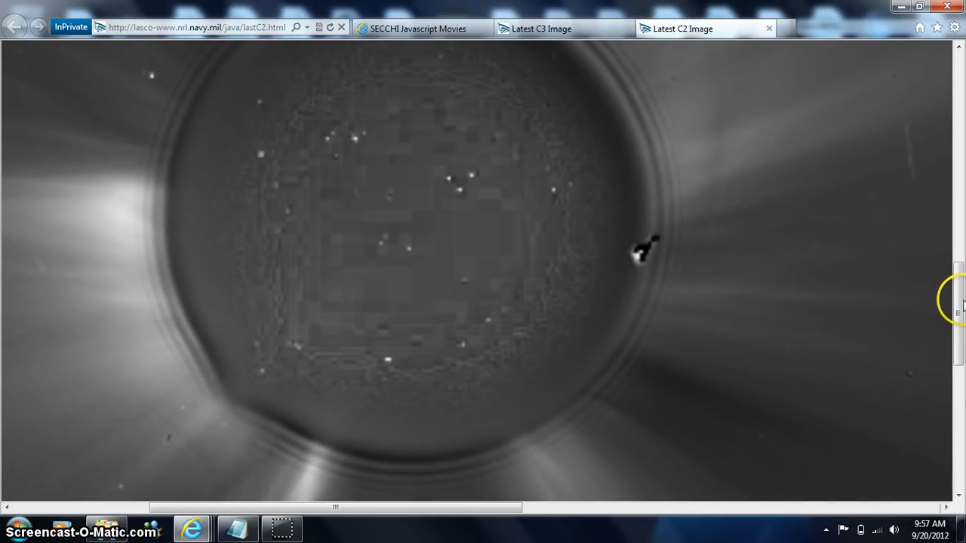
scroll(down, 3)
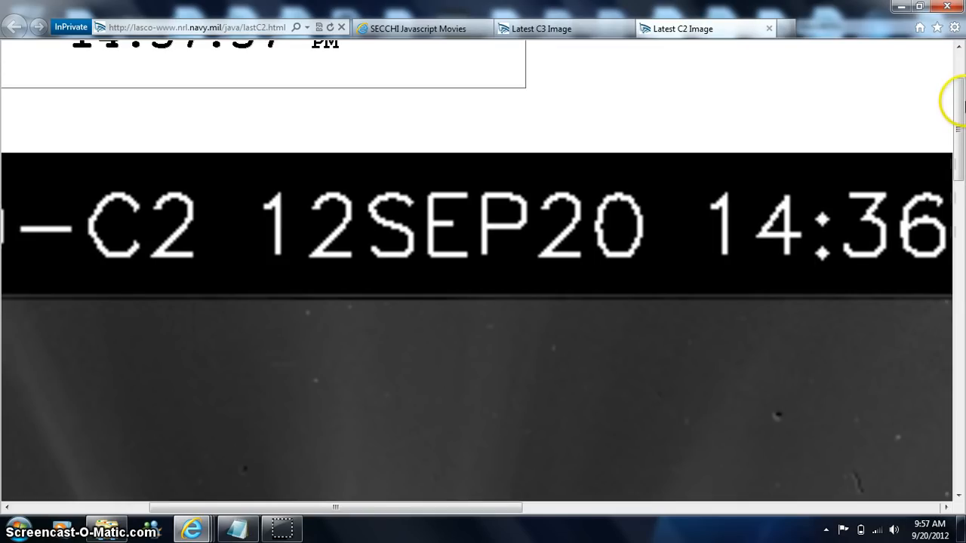
scroll(down, 3)
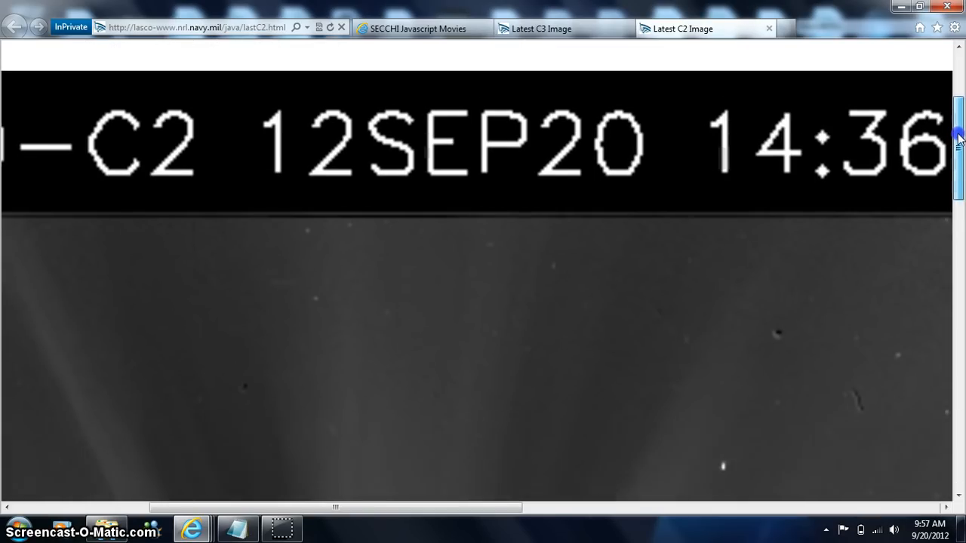
scroll(down, 3)
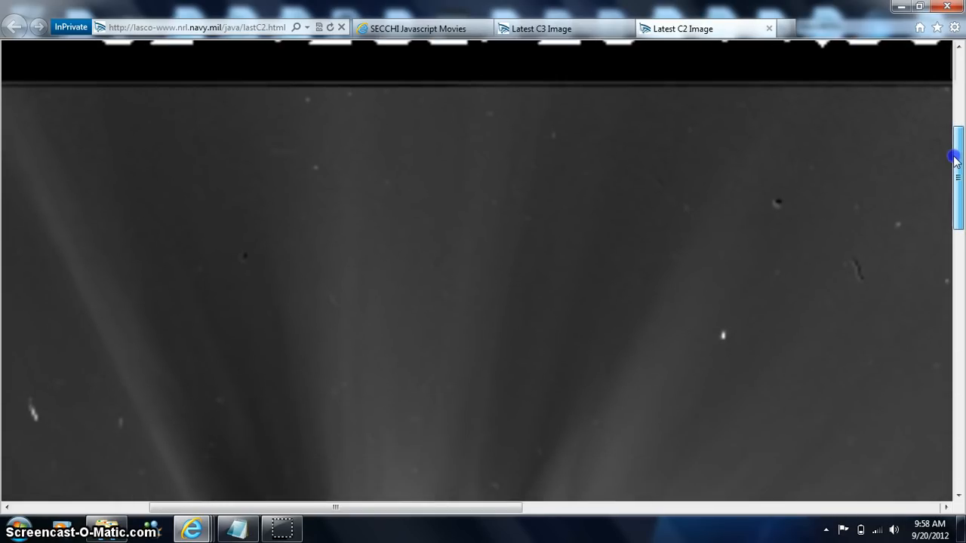
scroll(down, 3)
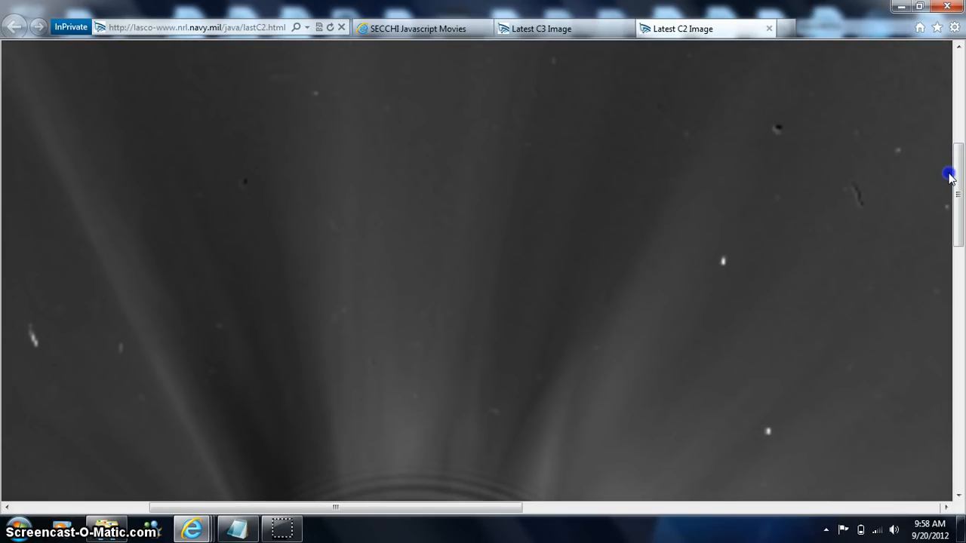
mouse_move(860, 211)
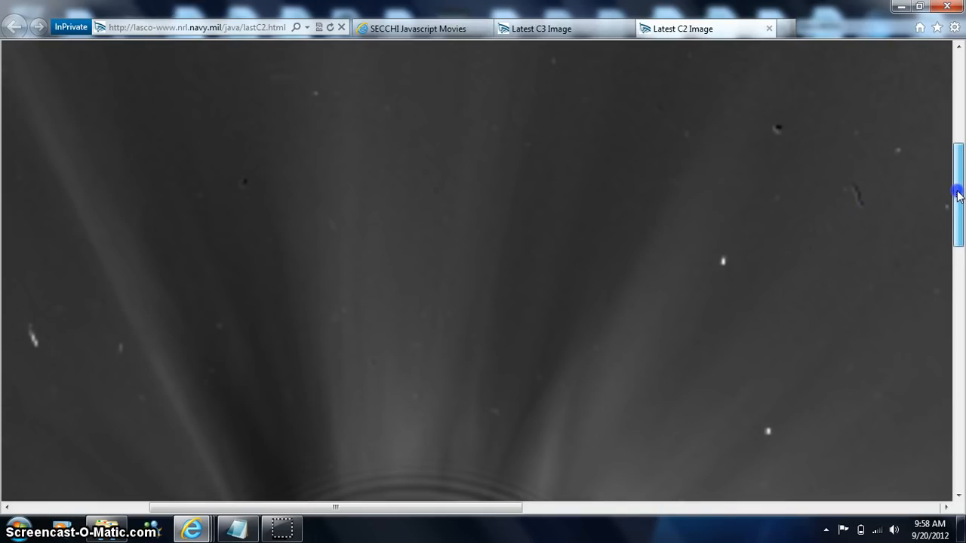
scroll(down, 3)
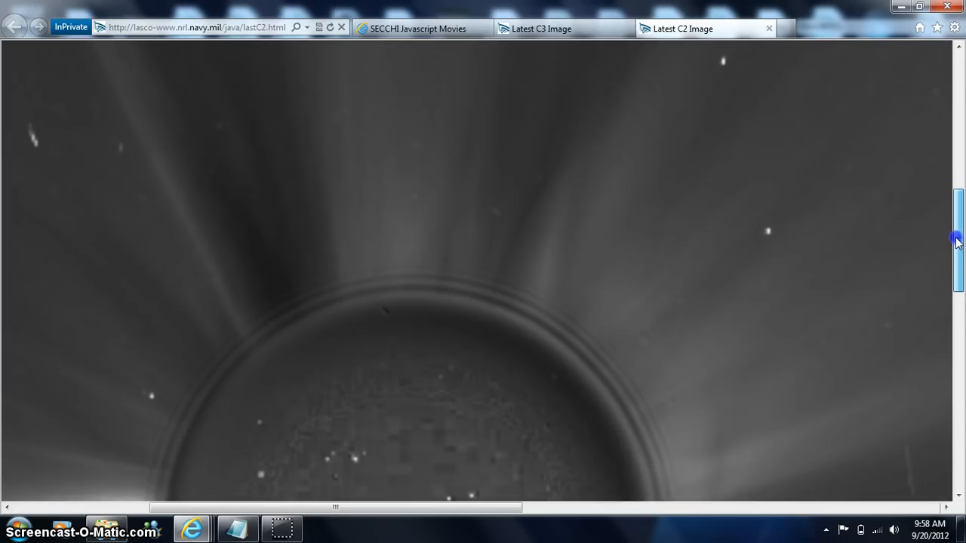
scroll(down, 3)
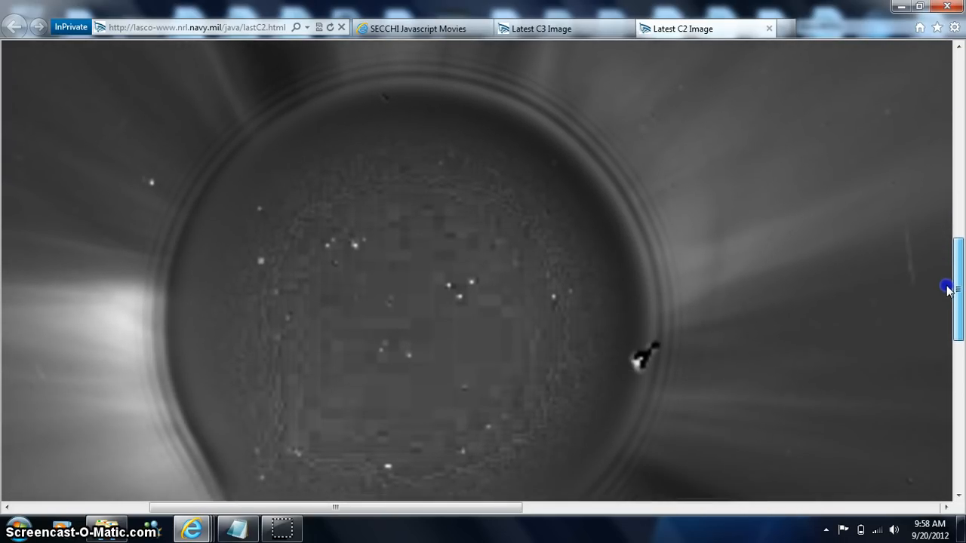
scroll(down, 3)
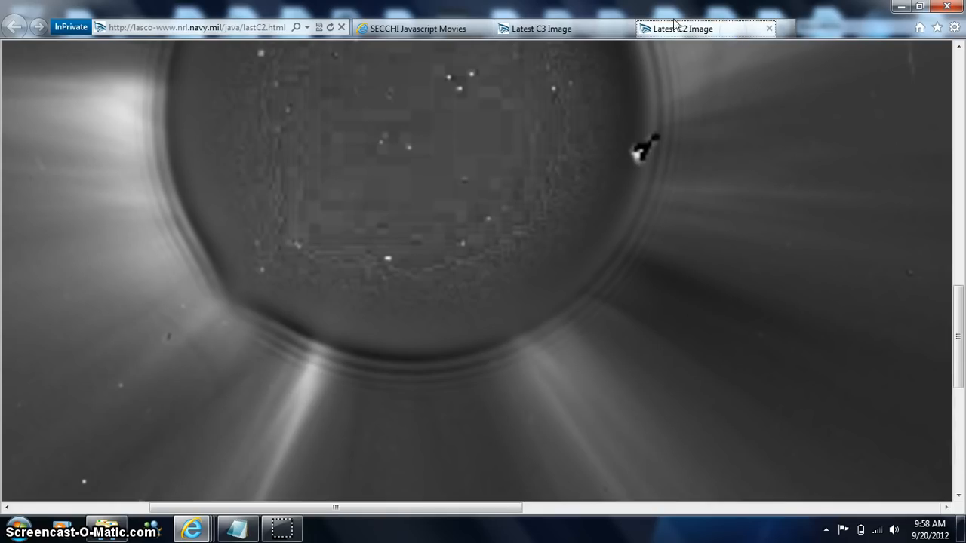
Step: Zoom the Latest C3 Image page to 200% and scroll to the disk and data panel
click(541, 29)
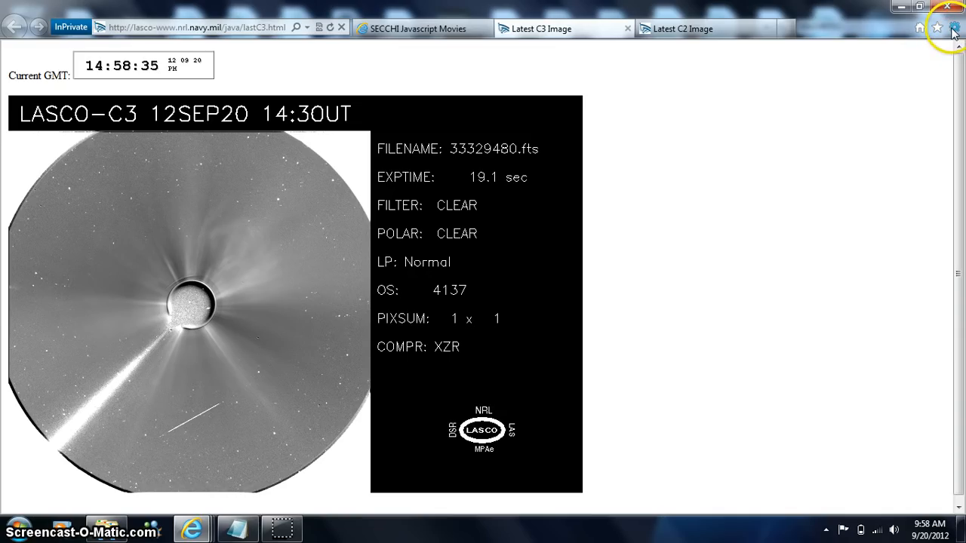
click(956, 27)
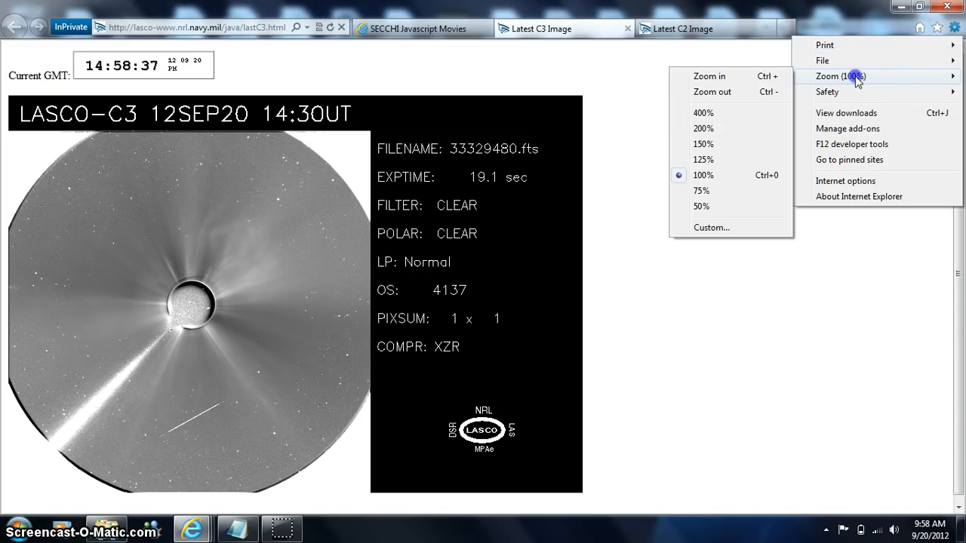
click(701, 128)
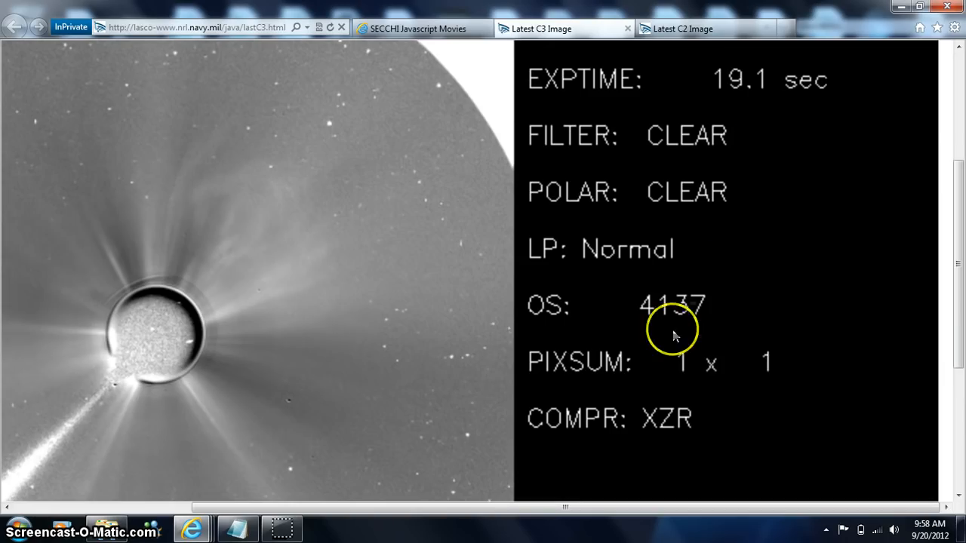
mouse_move(547, 511)
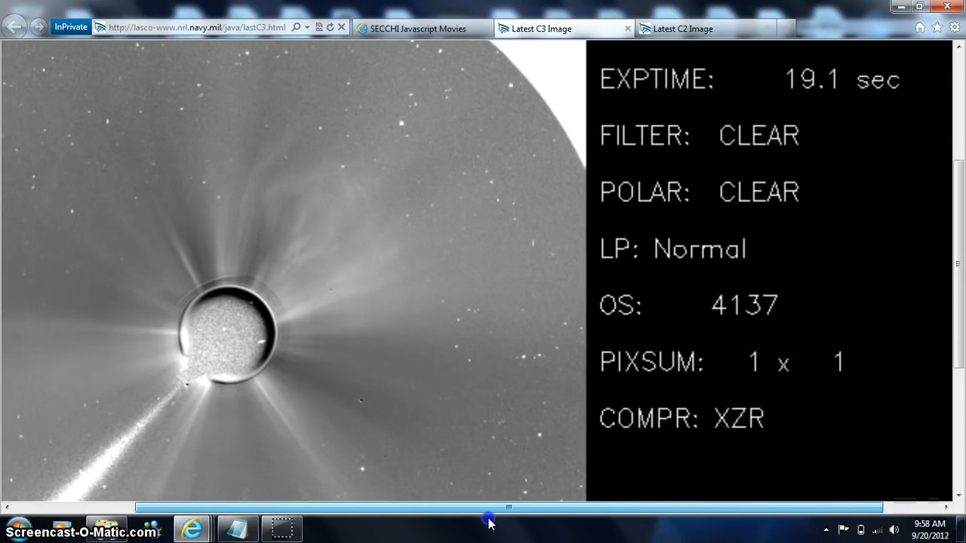
scroll(right, 3)
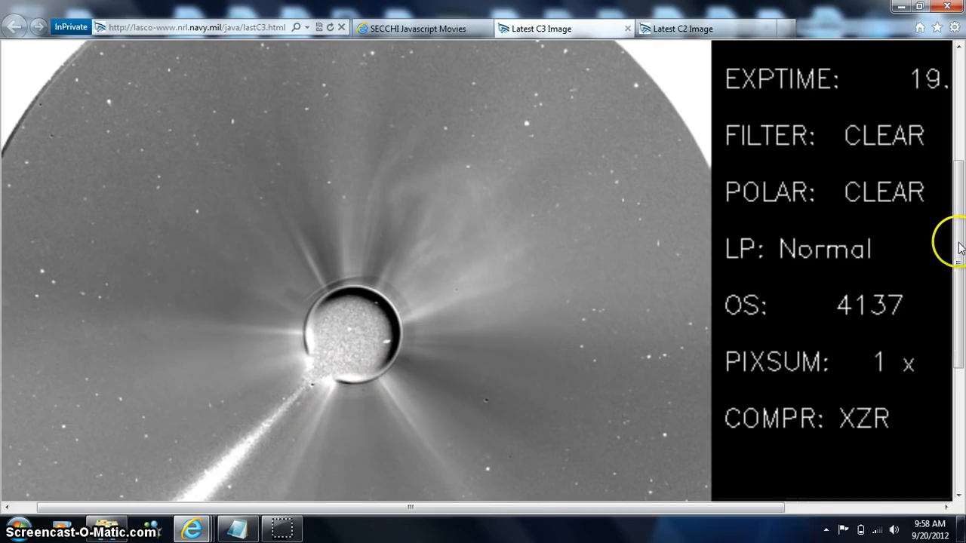
scroll(down, 3)
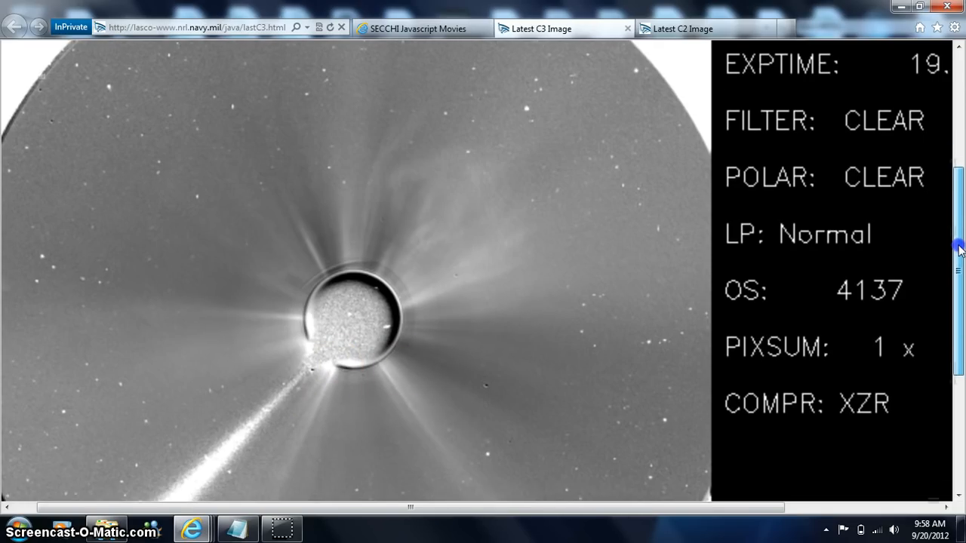
scroll(down, 3)
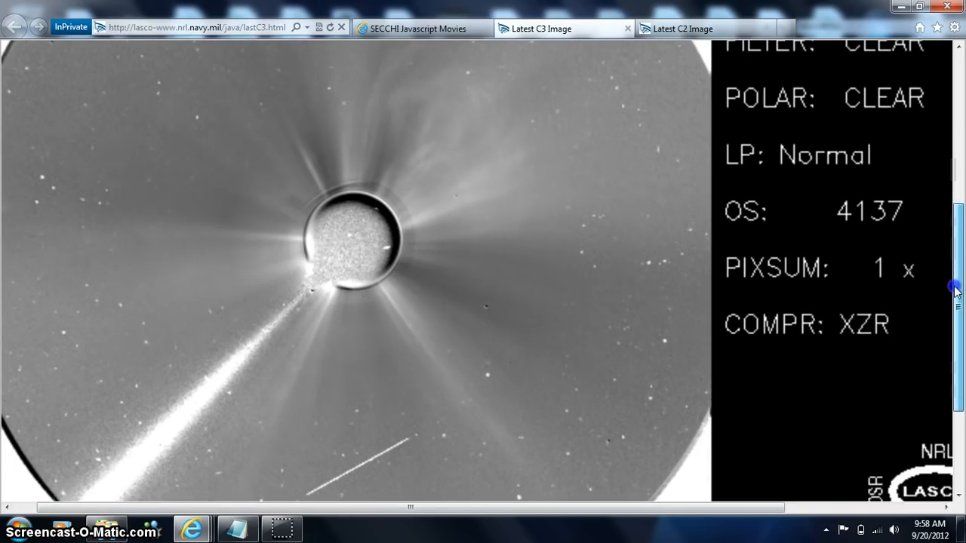
scroll(down, 3)
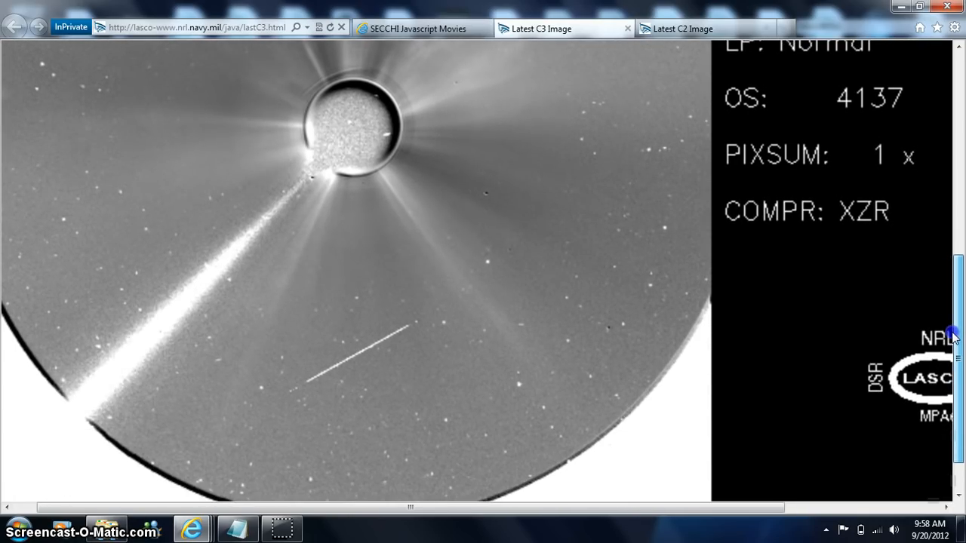
scroll(down, 3)
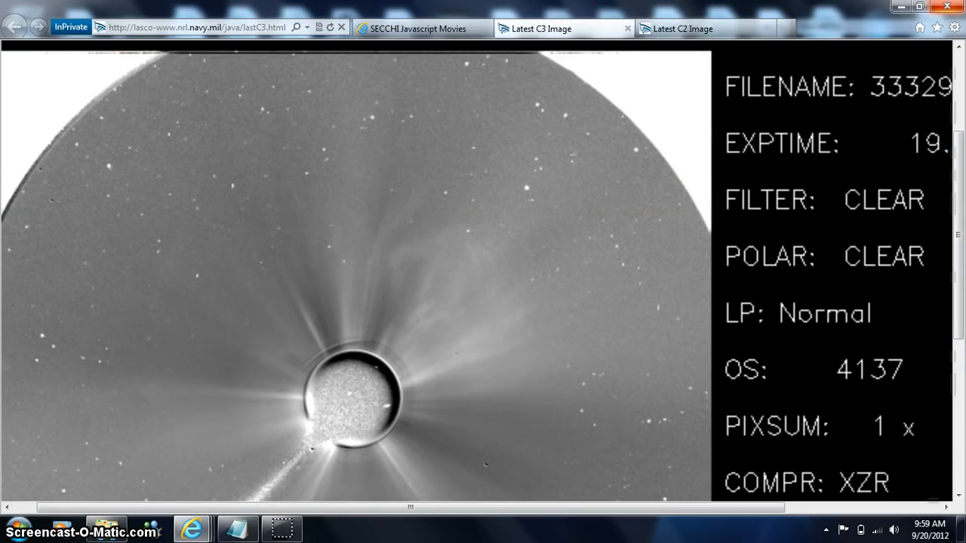
Step: Zoom the C3 page to 400% and pan down across the occulter, streamers and stars
click(955, 32)
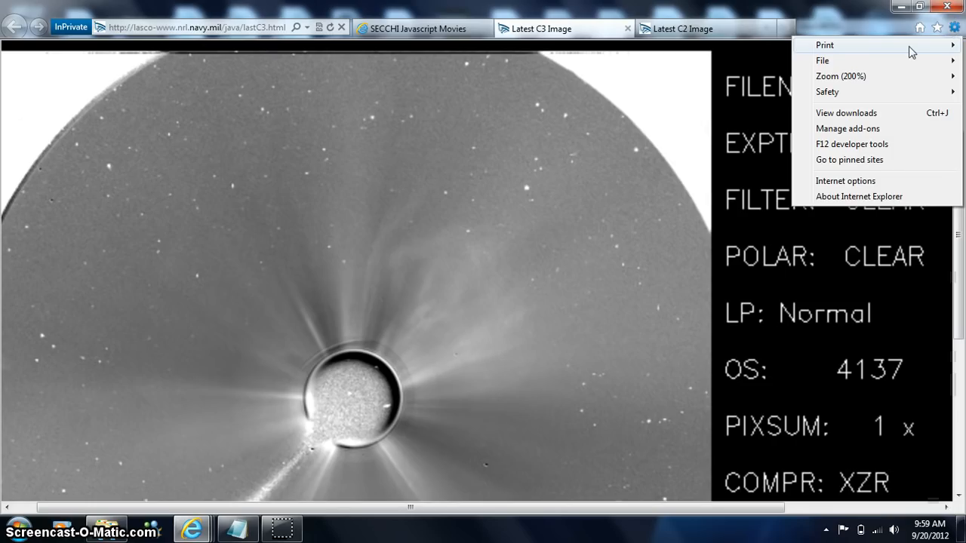
click(855, 75)
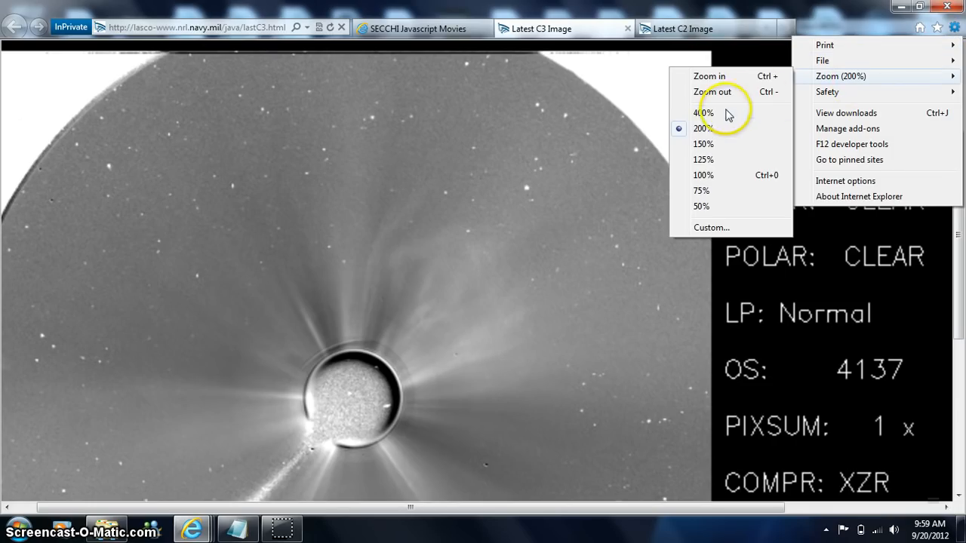
click(700, 112)
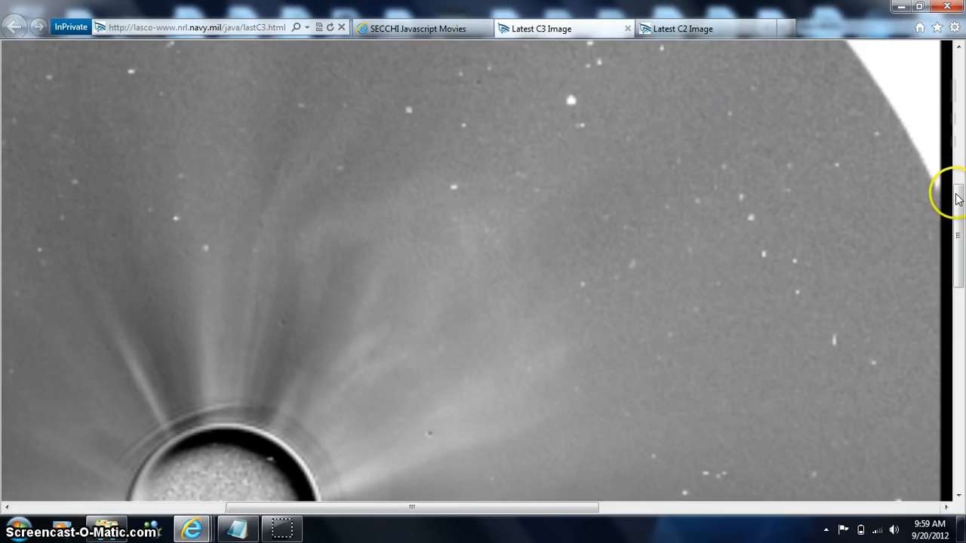
scroll(down, 3)
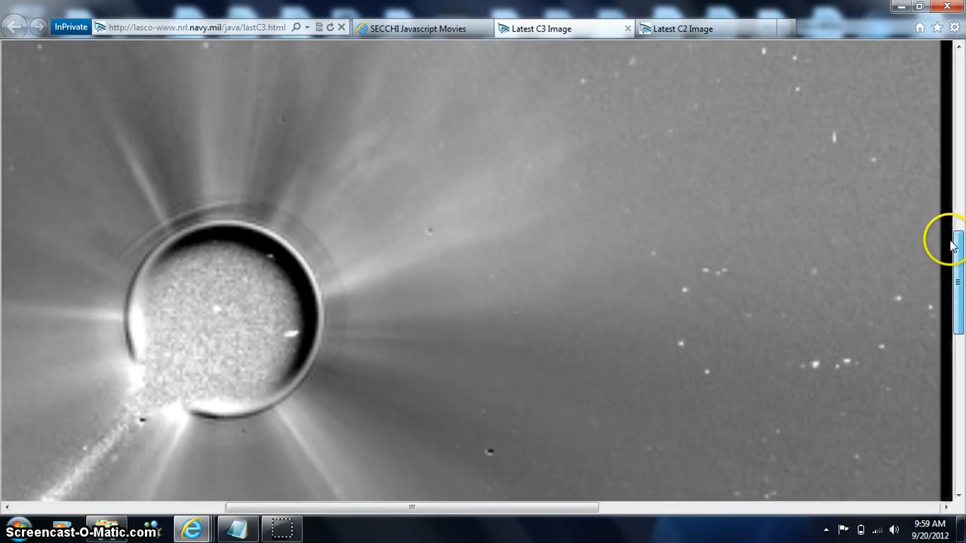
scroll(down, 3)
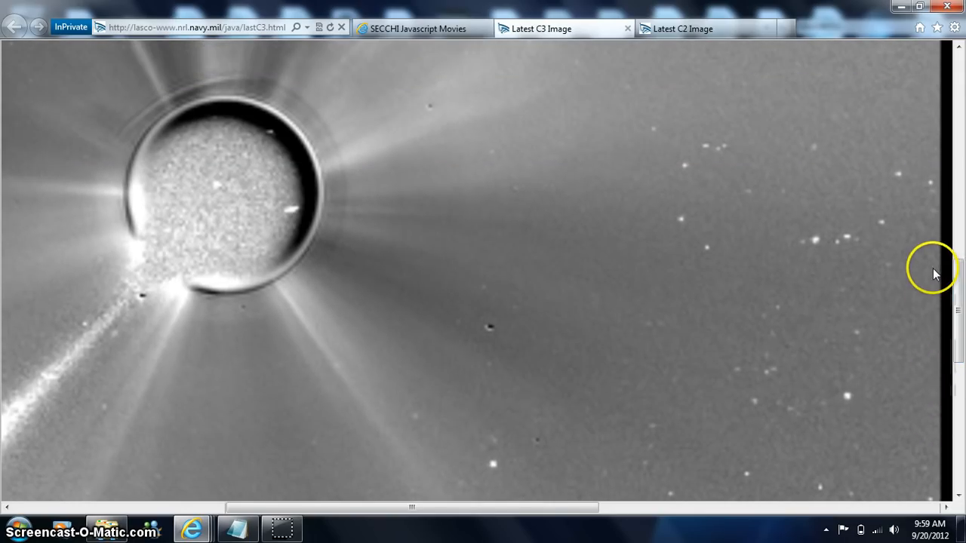
mouse_move(219, 317)
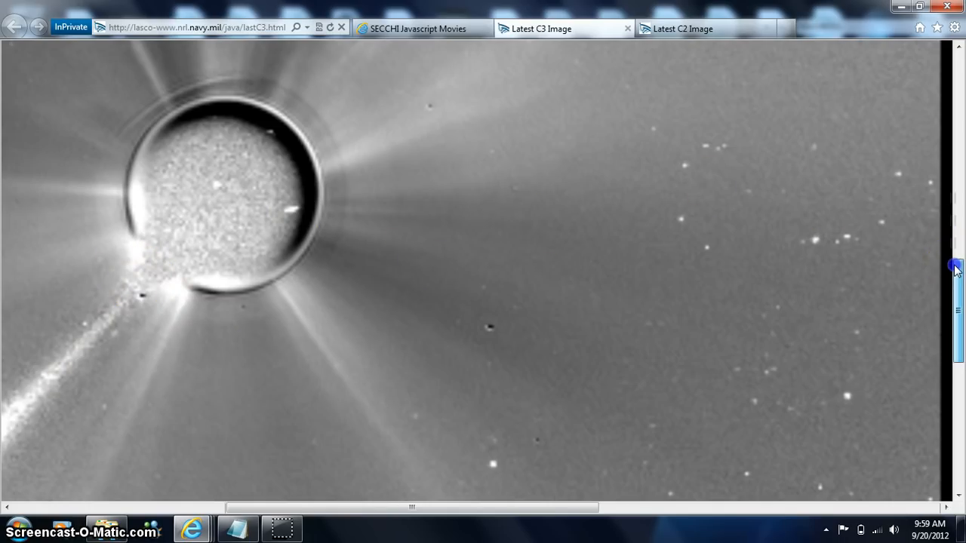
scroll(down, 3)
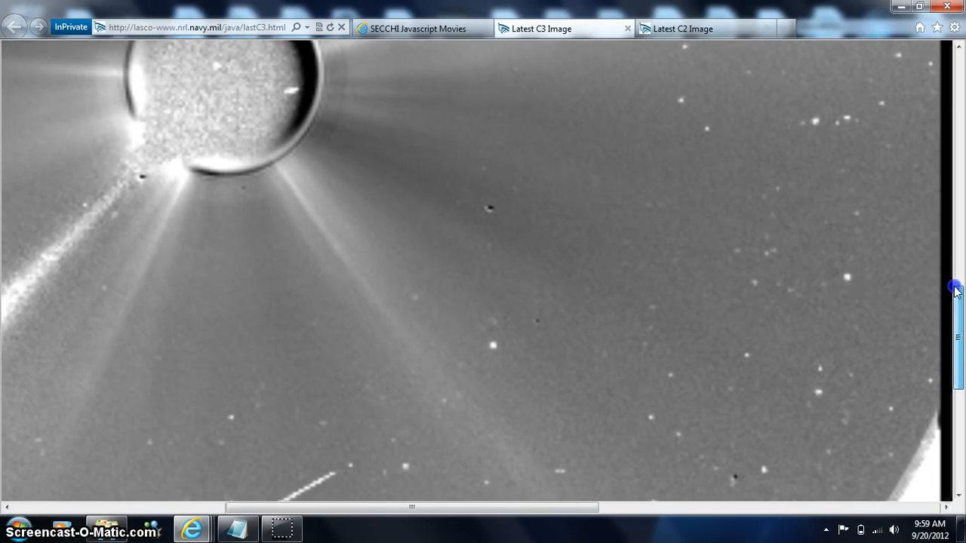
scroll(down, 3)
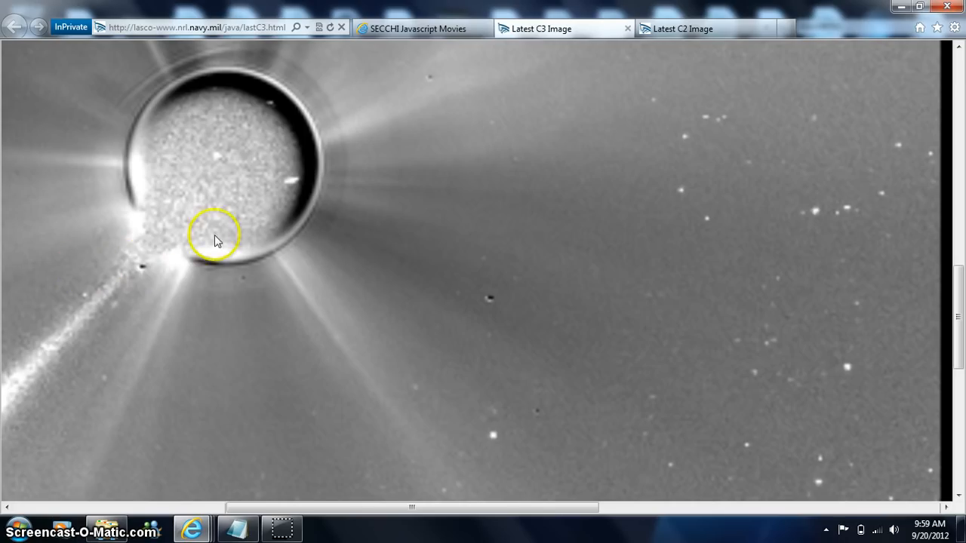
mouse_move(264, 141)
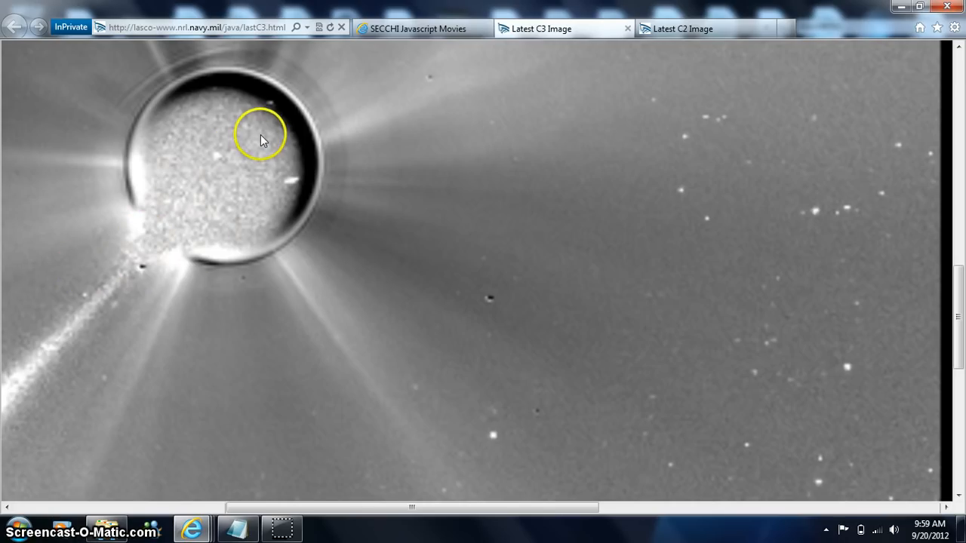
mouse_move(165, 277)
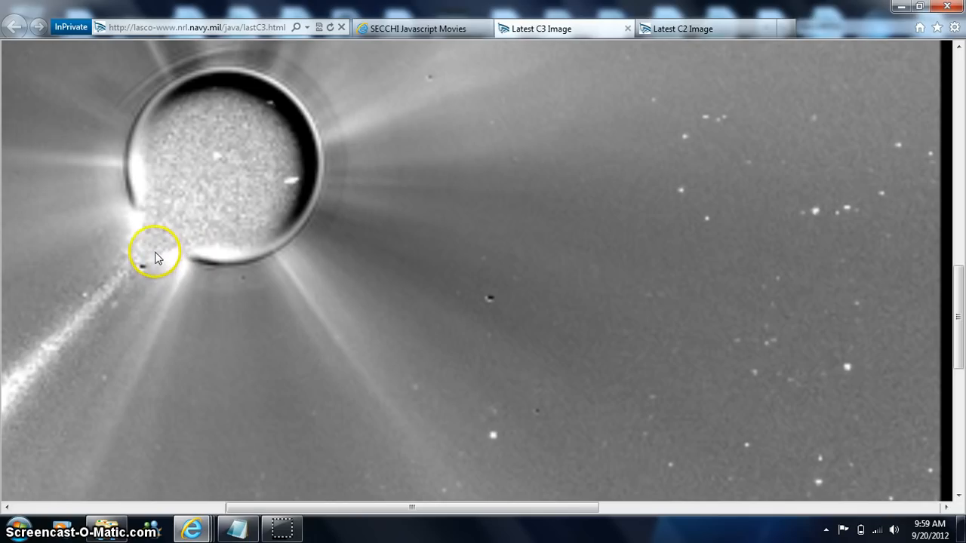
mouse_move(837, 179)
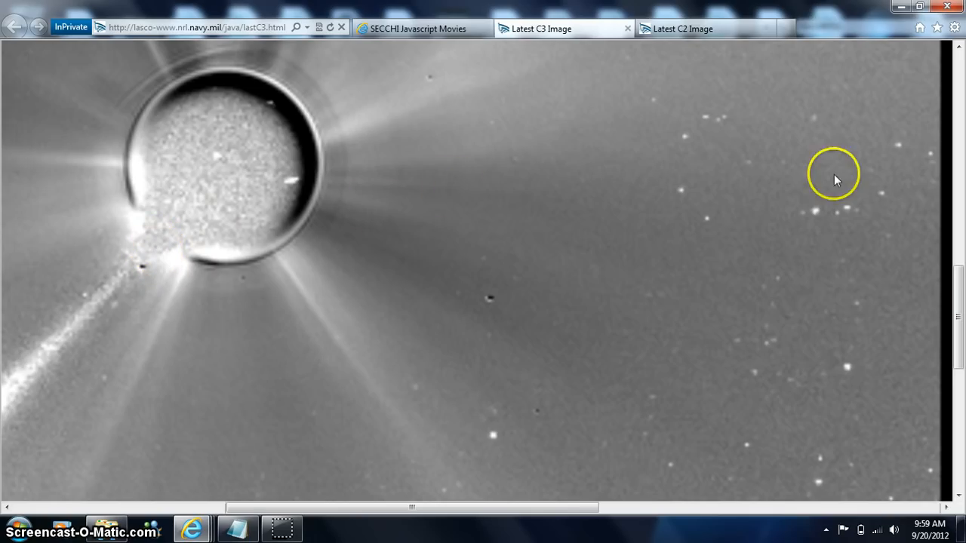
mouse_move(960, 290)
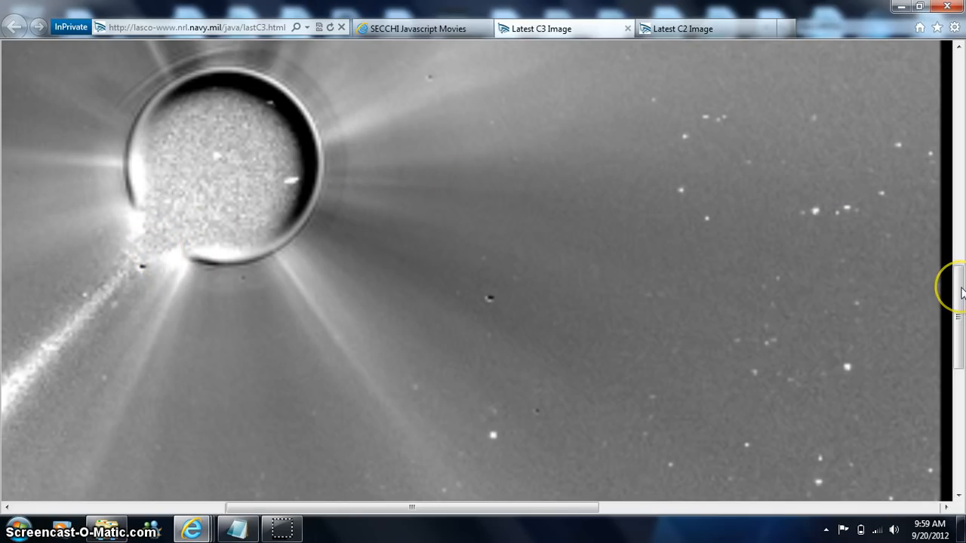
scroll(down, 3)
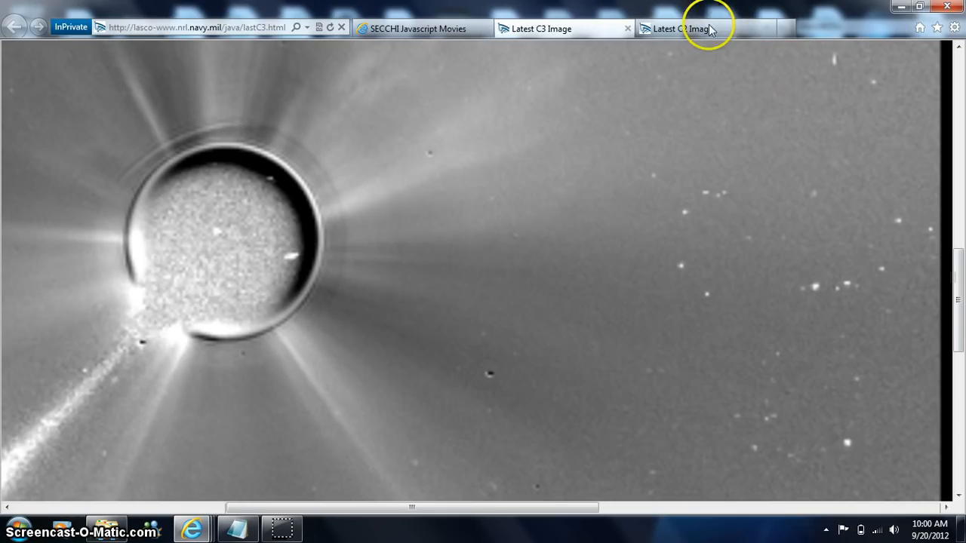
Step: Return to the Latest C2 Image page to inspect the dark blob on the disk edge
click(695, 28)
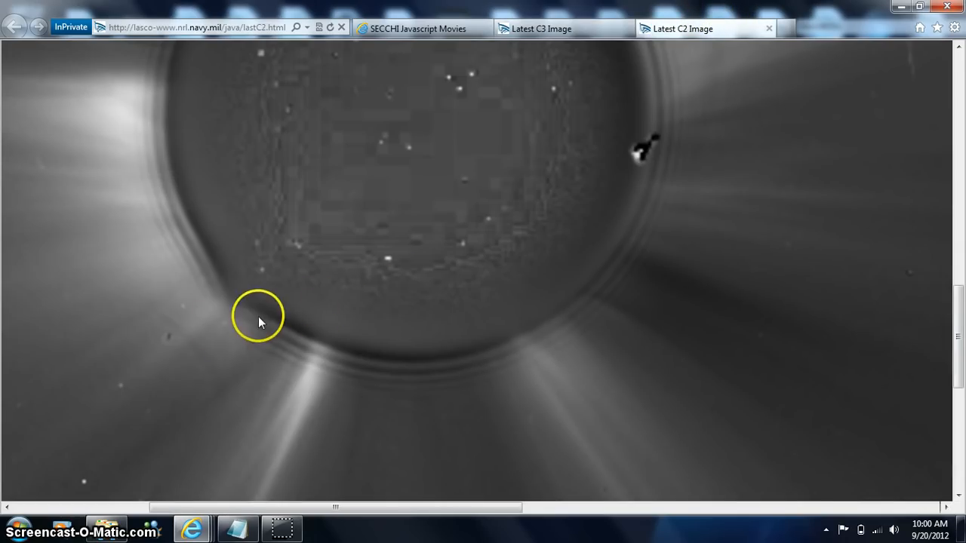
mouse_move(236, 310)
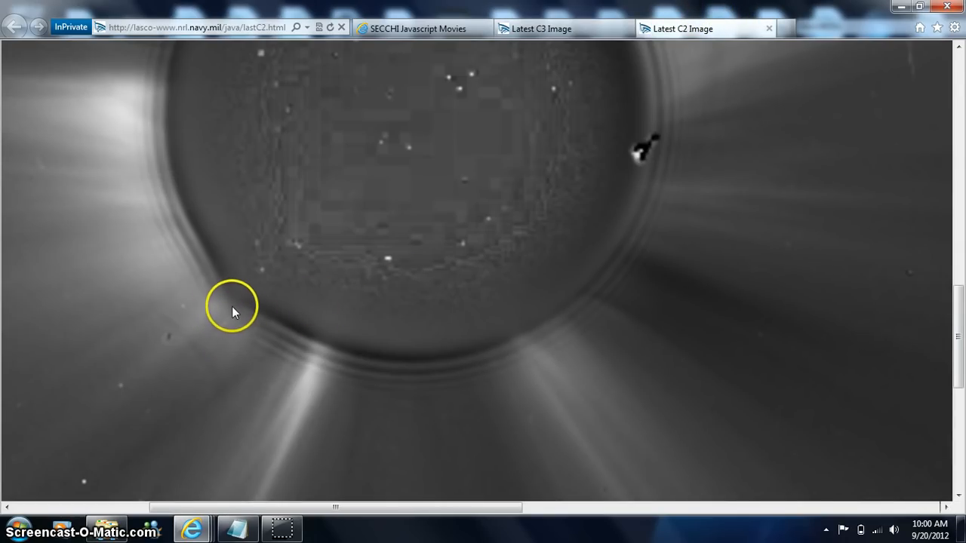
mouse_move(229, 305)
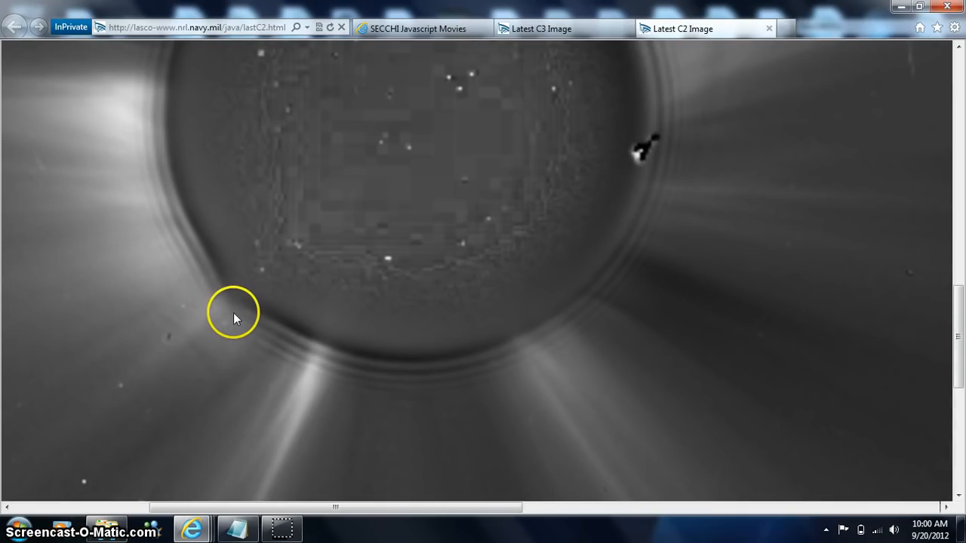
mouse_move(641, 259)
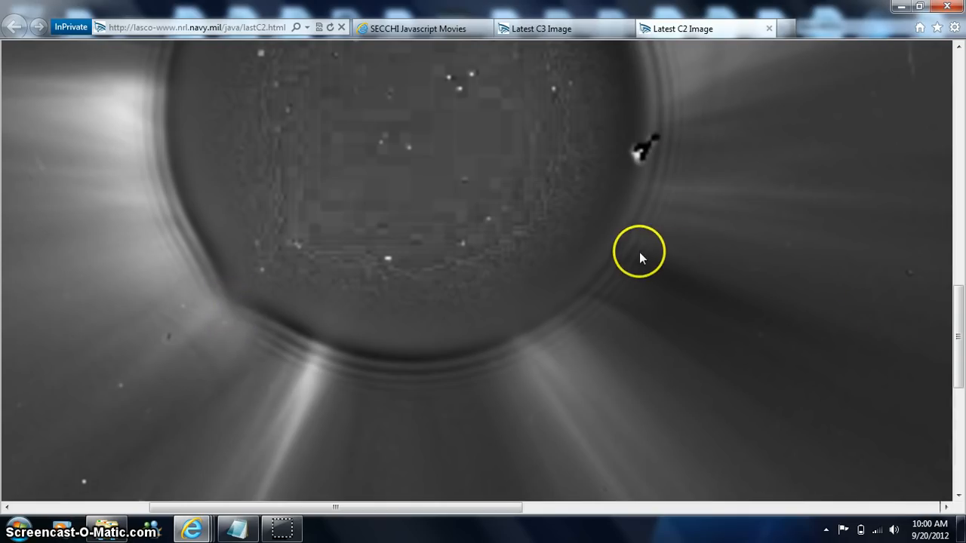
mouse_move(650, 157)
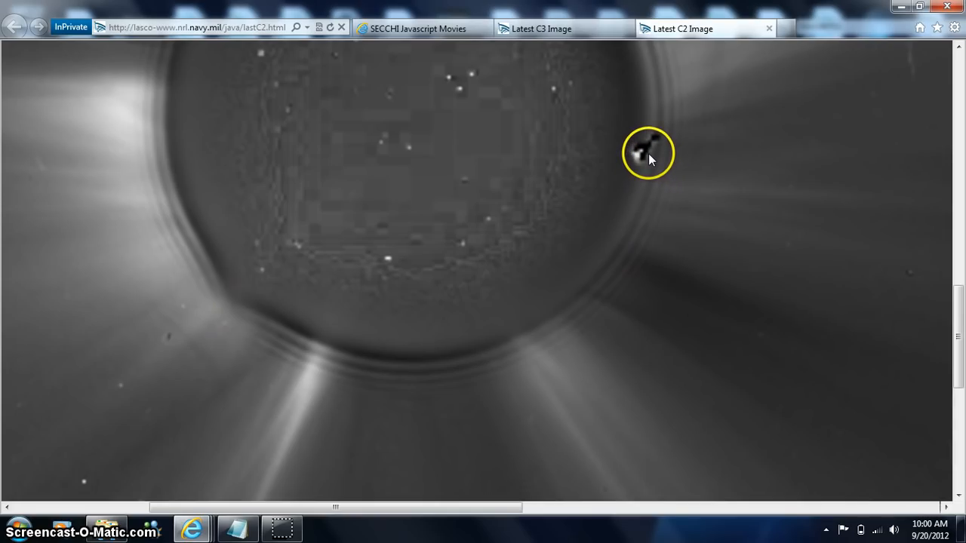
mouse_move(635, 83)
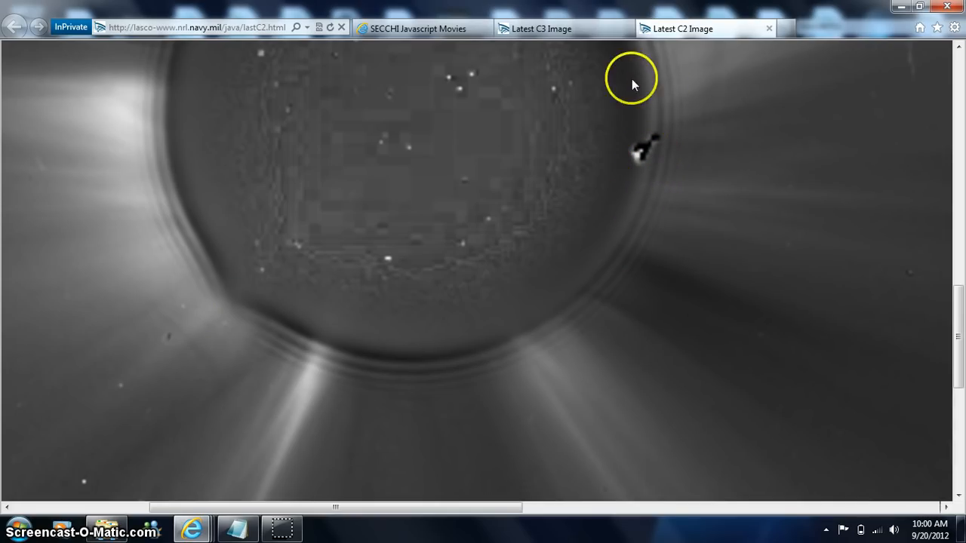
mouse_move(600, 74)
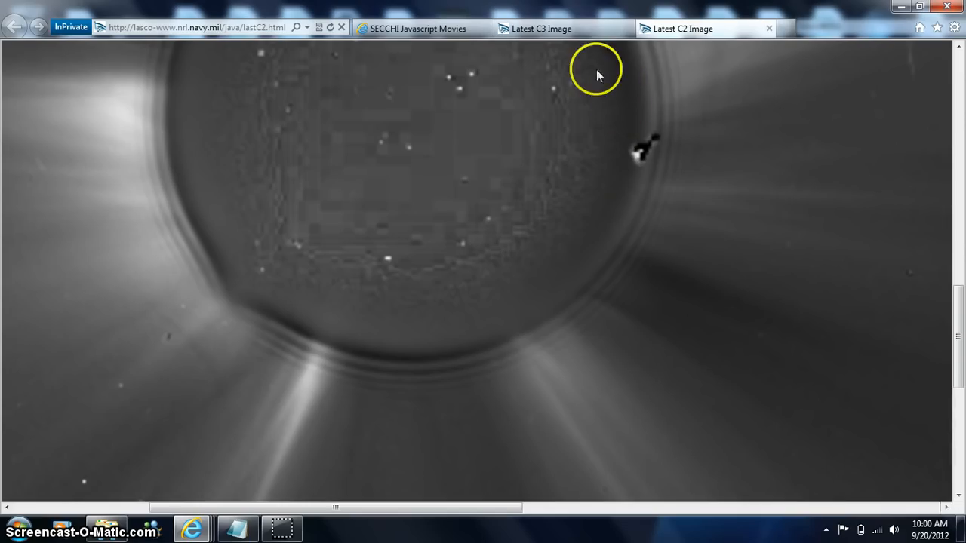
Step: Go back to the Latest C3 Image page and scroll to the 12 Sep 20 14:30 UT banner
click(549, 28)
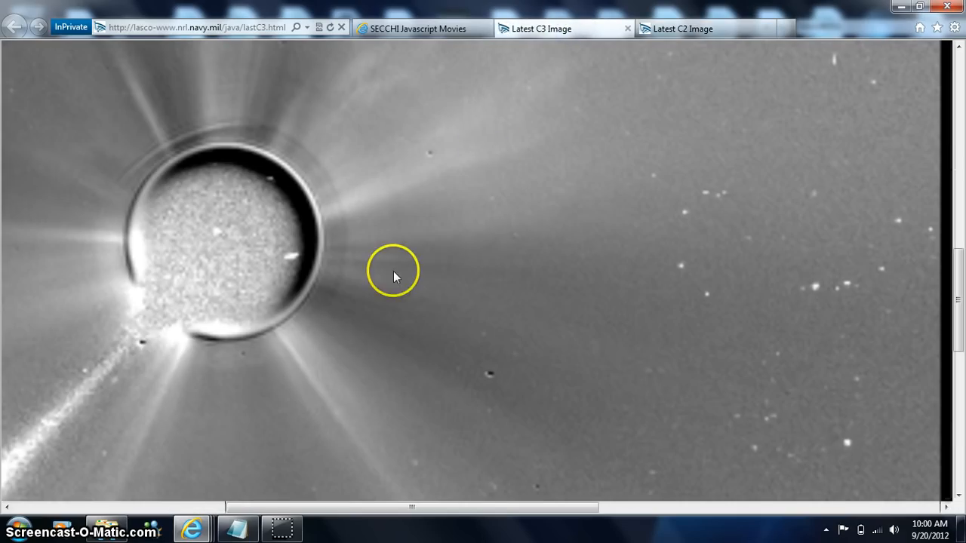
mouse_move(958, 298)
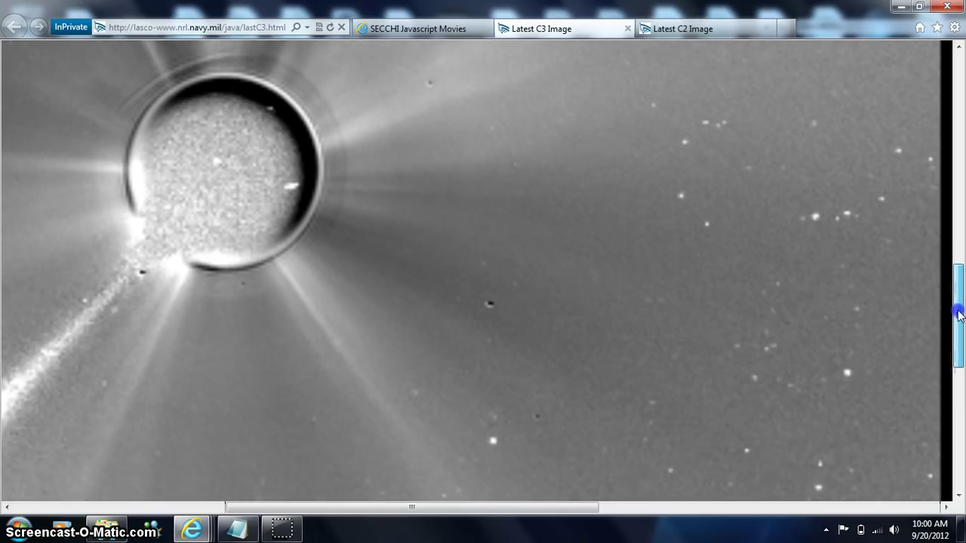
scroll(down, 3)
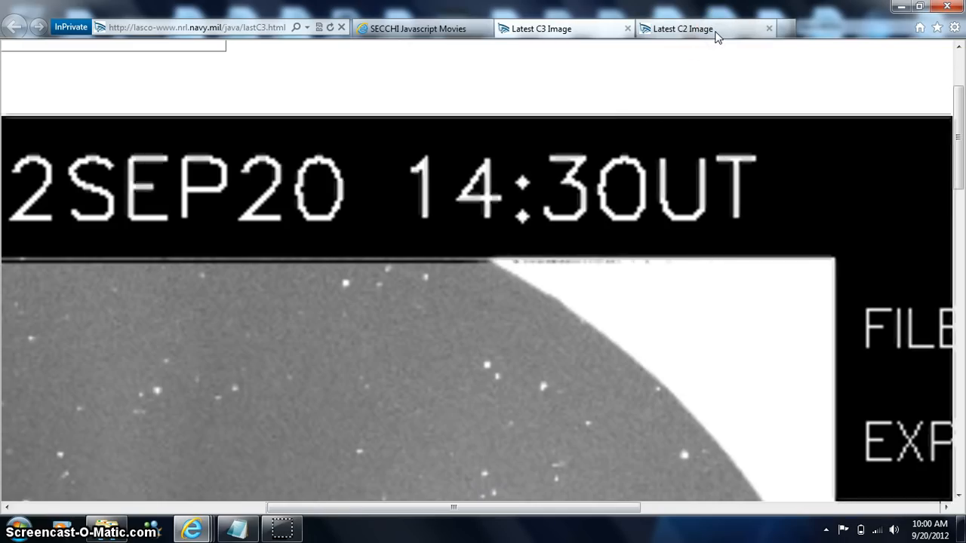
Step: Return to the Latest C2 Image page and set its zoom to 200%
click(682, 28)
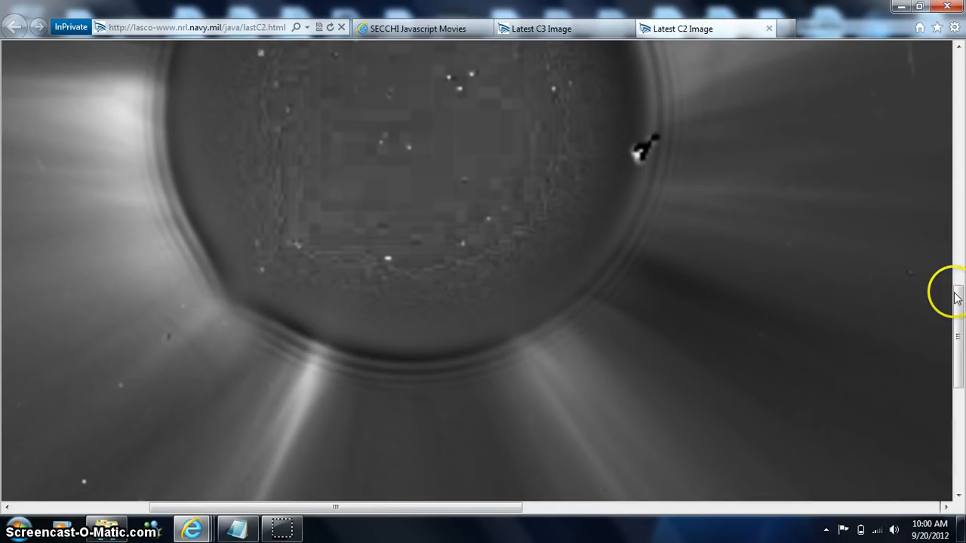
click(956, 306)
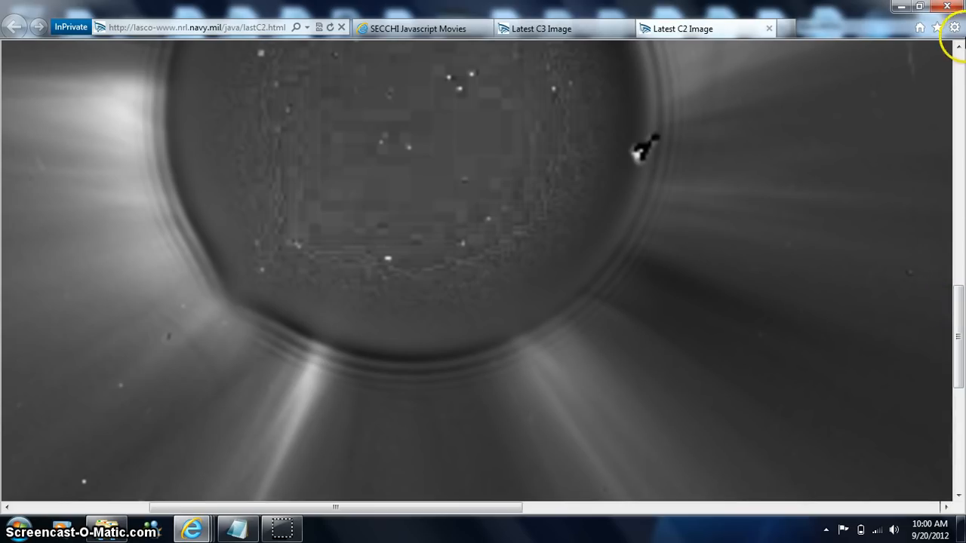
click(958, 28)
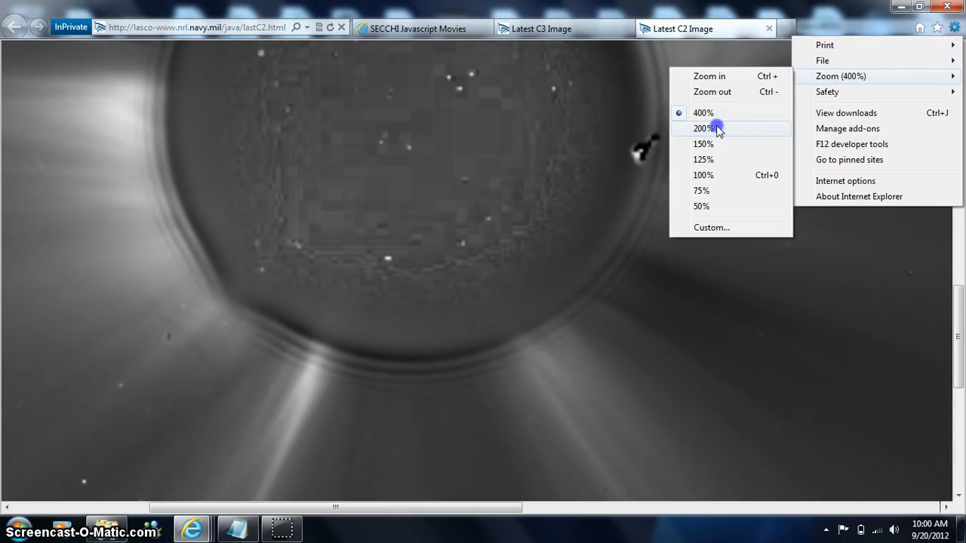
click(700, 128)
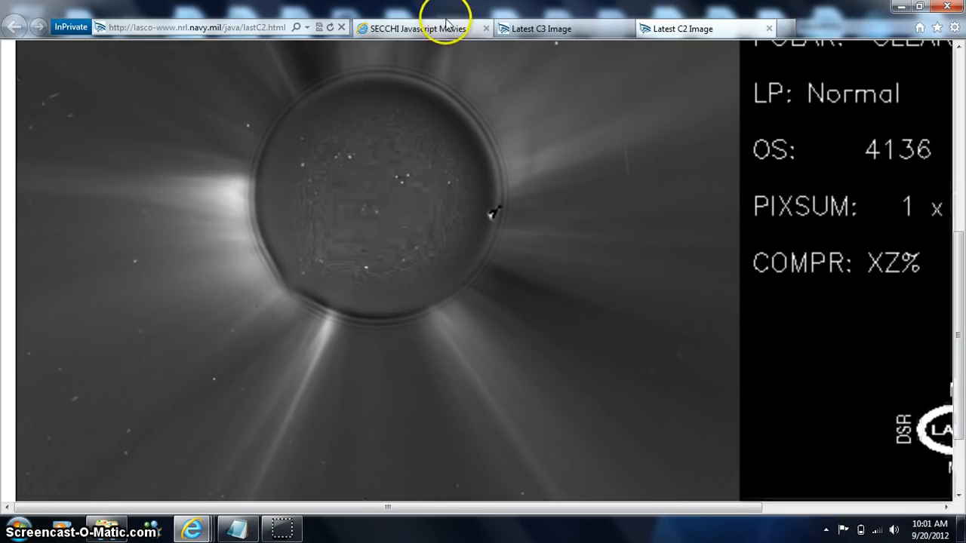
Step: View the SECCHI HI-1 movie, scroll through it, then switch to the Latest C3 Image page
click(414, 28)
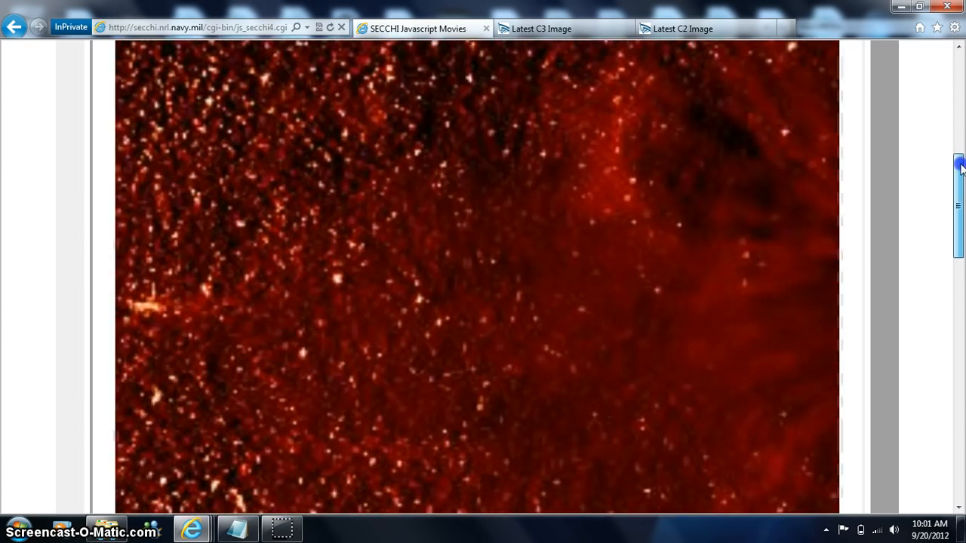
scroll(down, 3)
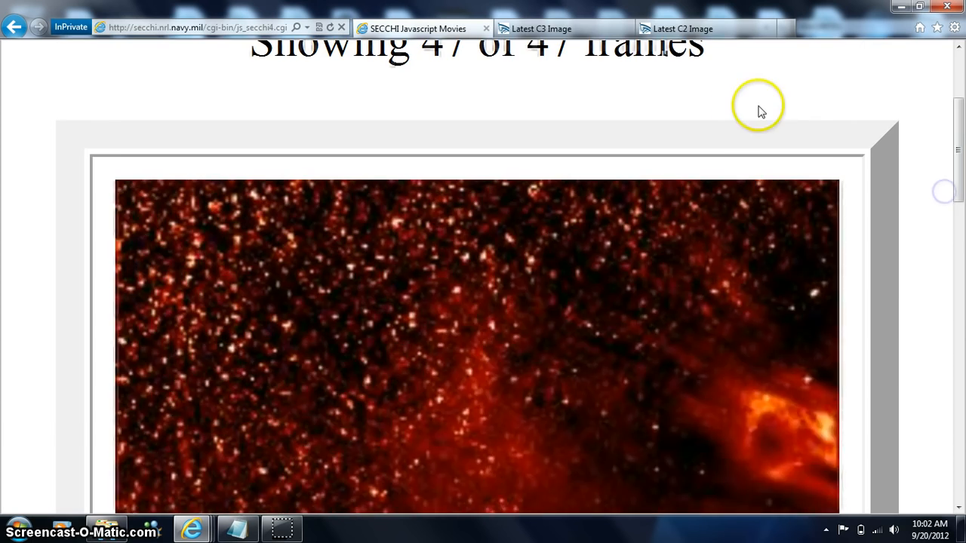
click(540, 29)
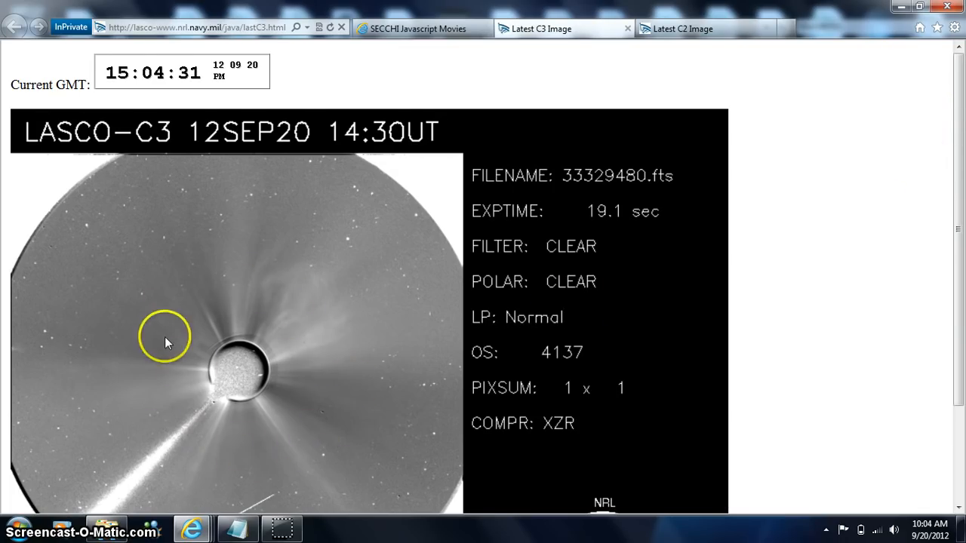
mouse_move(303, 317)
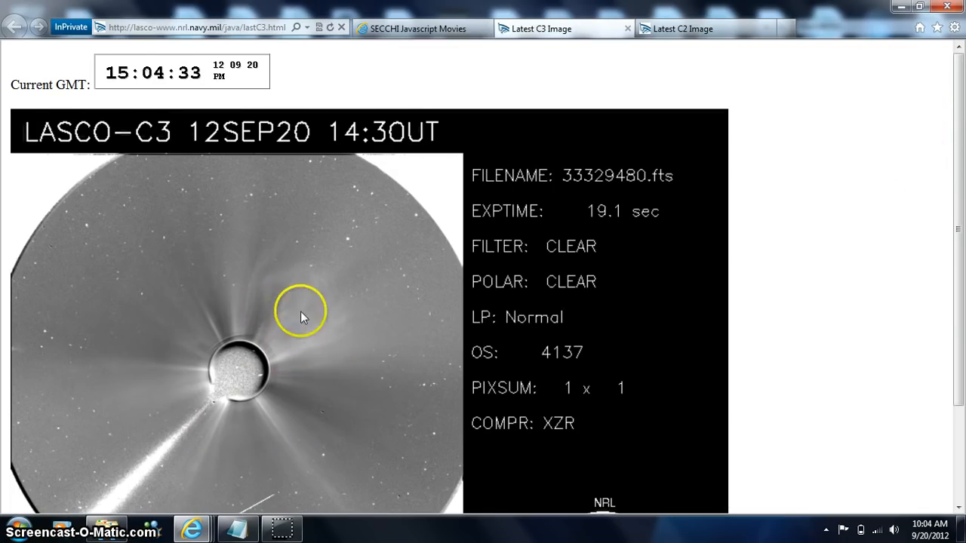
mouse_move(507, 78)
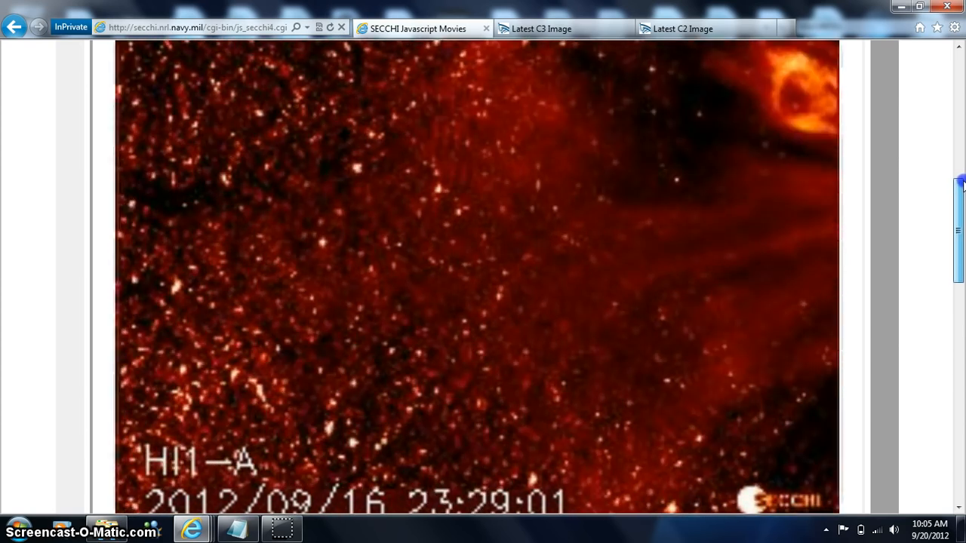
Step: Scroll down the HI-1 movie frame to show the HI1-A timestamps
scroll(down, 3)
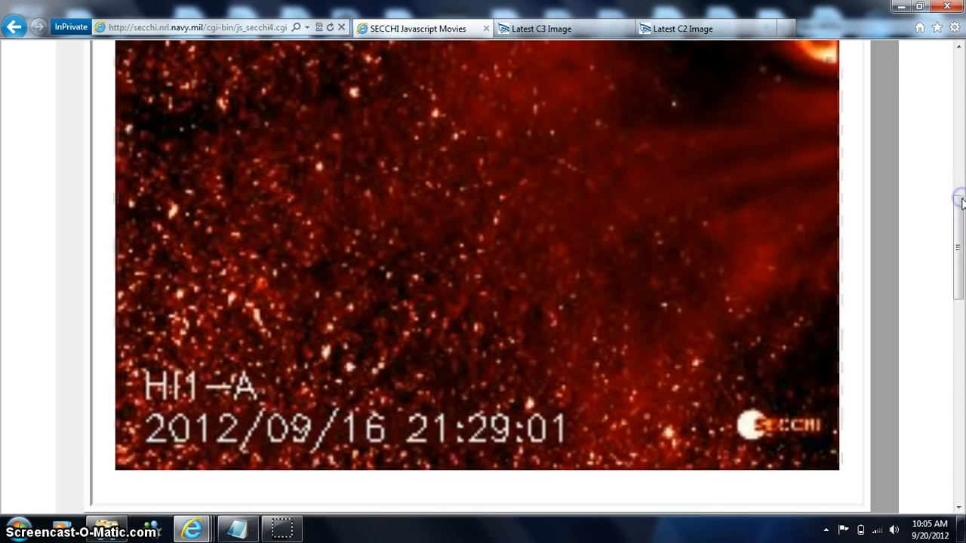